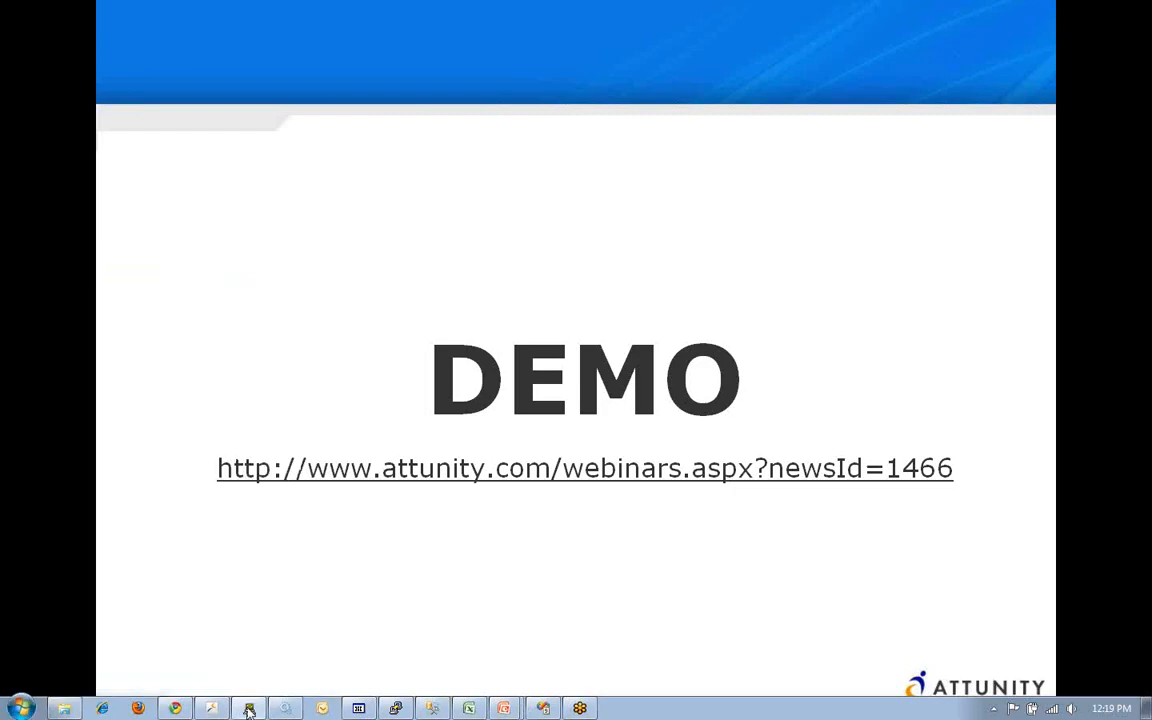
# - Bring the PowerTerm Telnet session with the VMS process list to the front
pyautogui.click(248, 708)
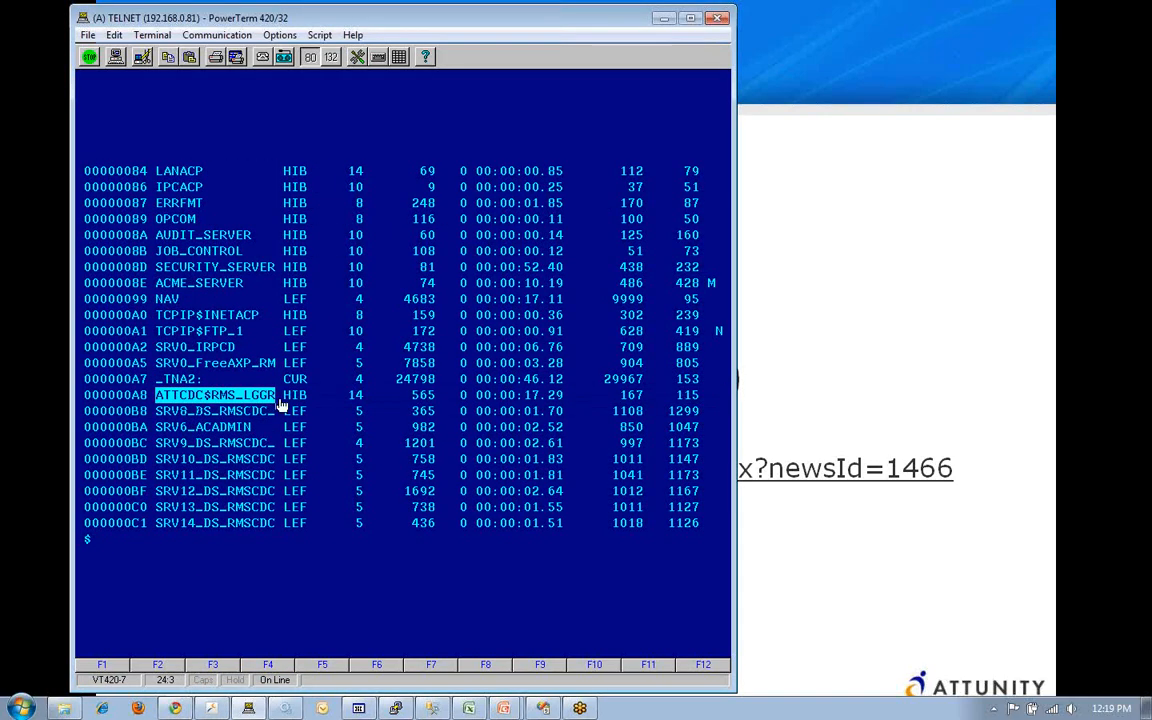
pyautogui.moveTo(162, 352)
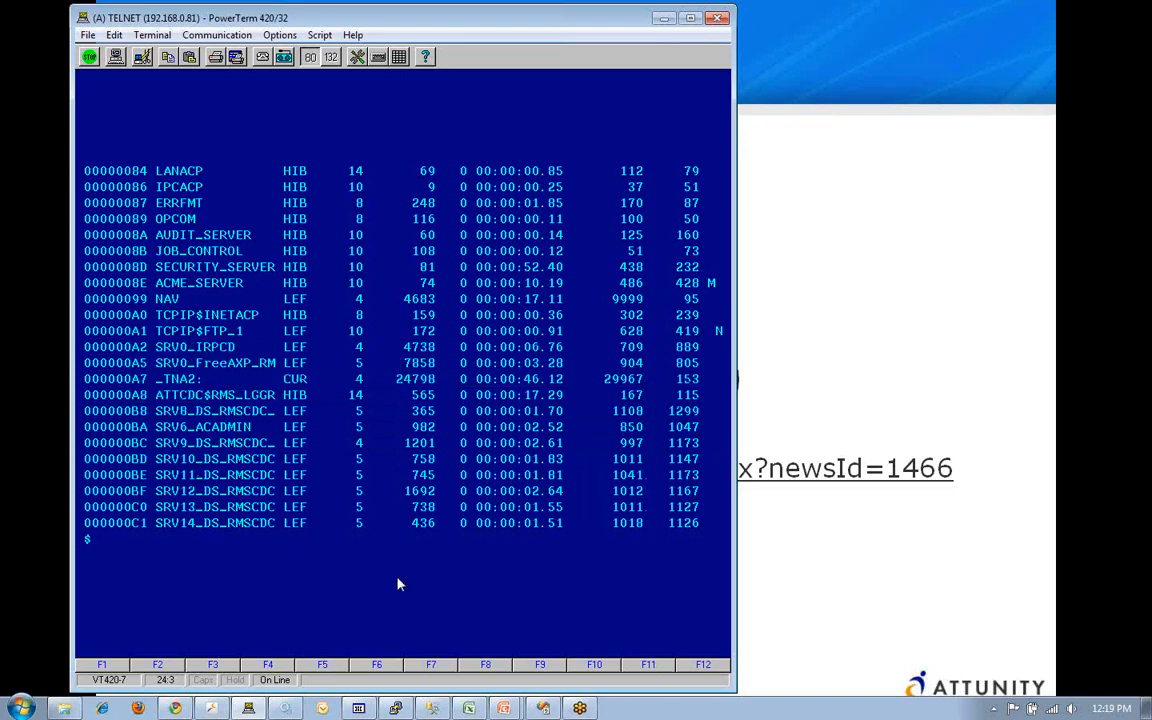
# - Run lgrcntrl list to show the RMS logger's status and capture statistics
pyautogui.write('lgrcntrl list')
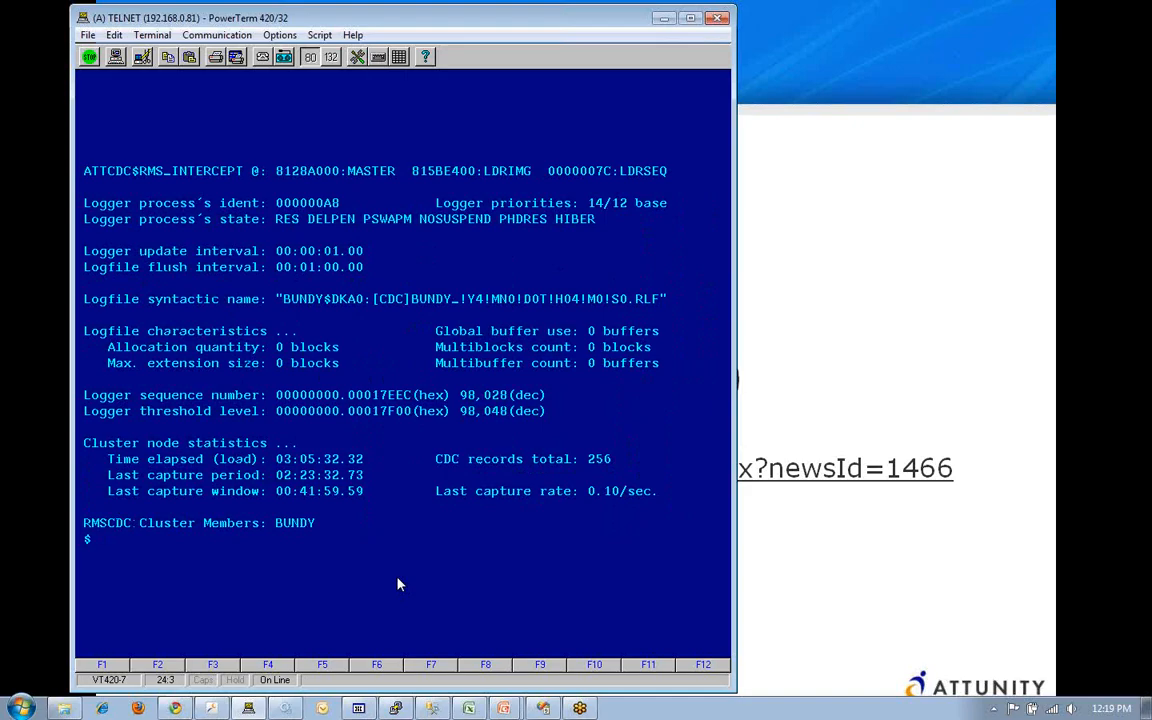
pyautogui.moveTo(475, 422)
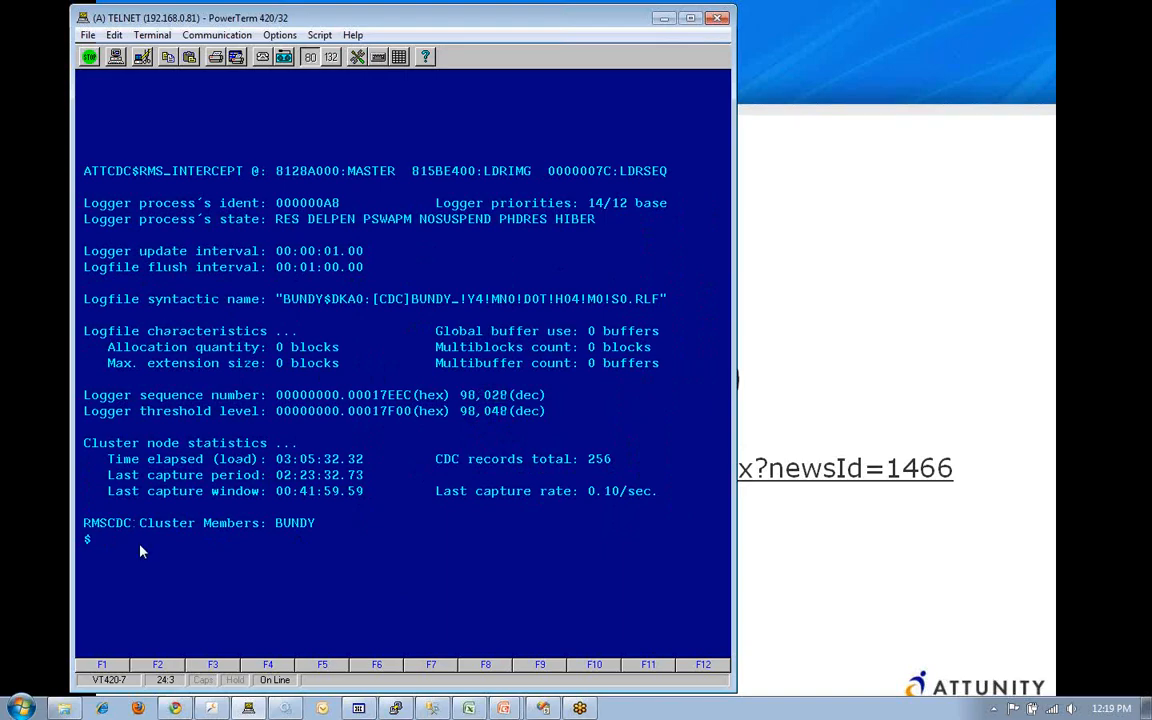
pyautogui.write('lgrcntrl list')
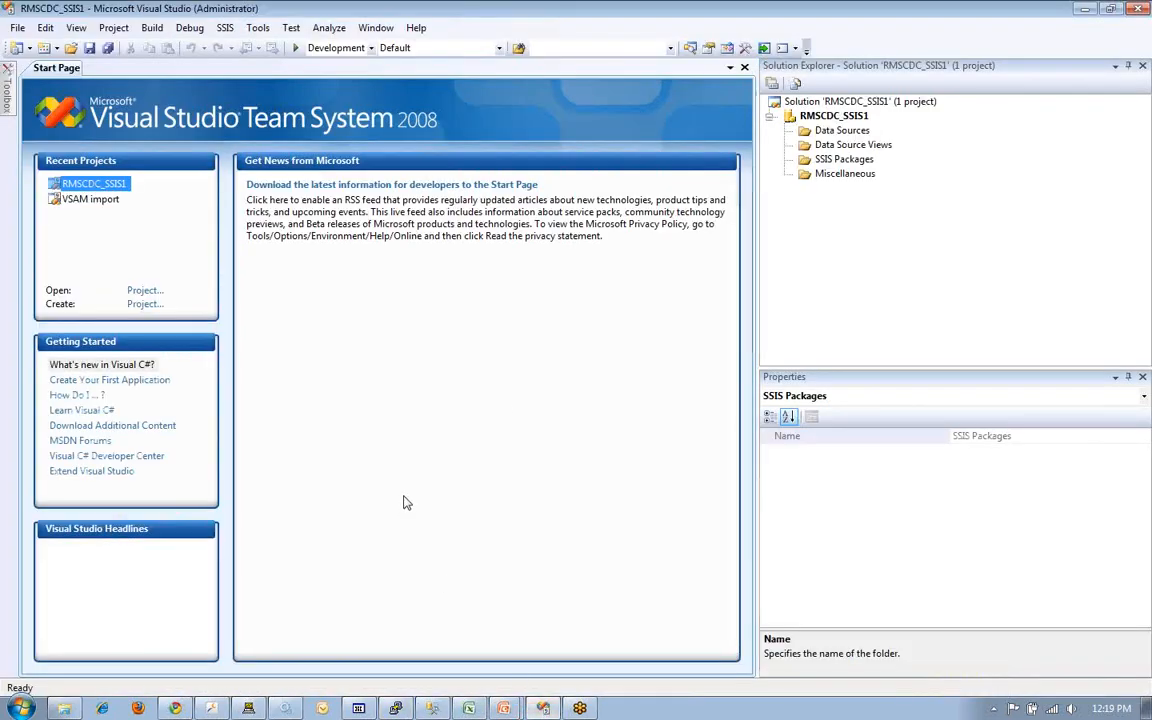
# - Launch Configure CDC Service for RMSCDC_SSIS1 and accept the 192.168.0.81 OpenVMS host connection
pyautogui.rightClick(833, 115)
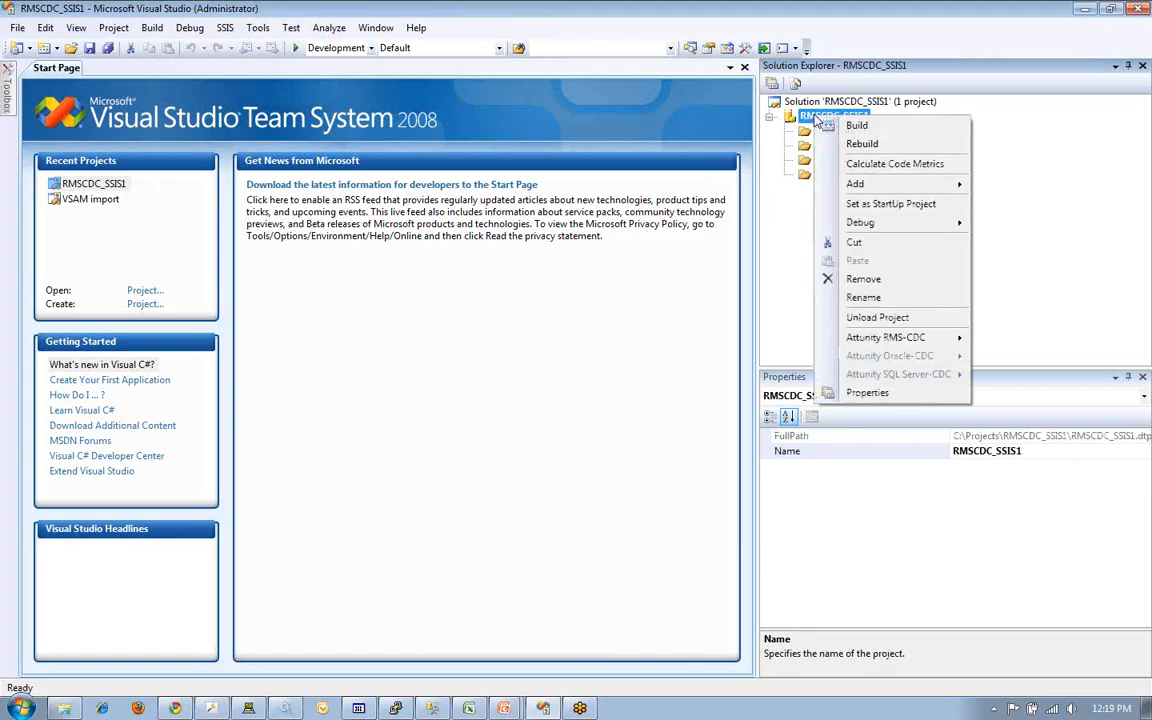
pyautogui.moveTo(886, 337)
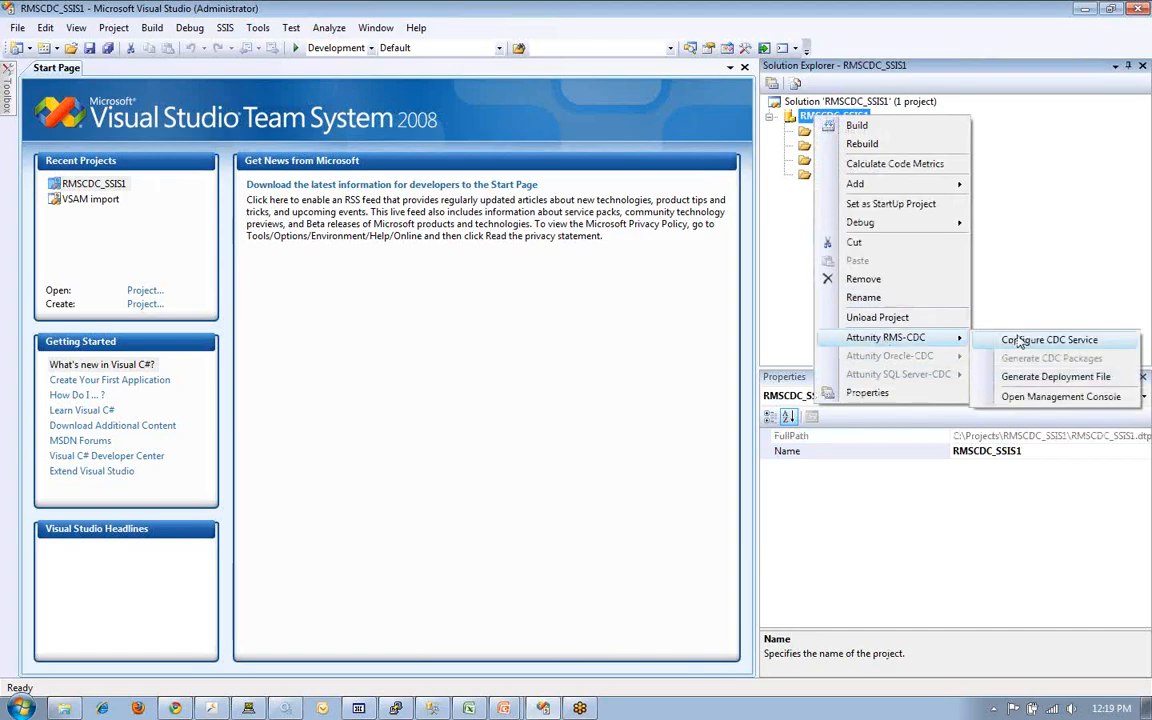
pyautogui.click(1049, 339)
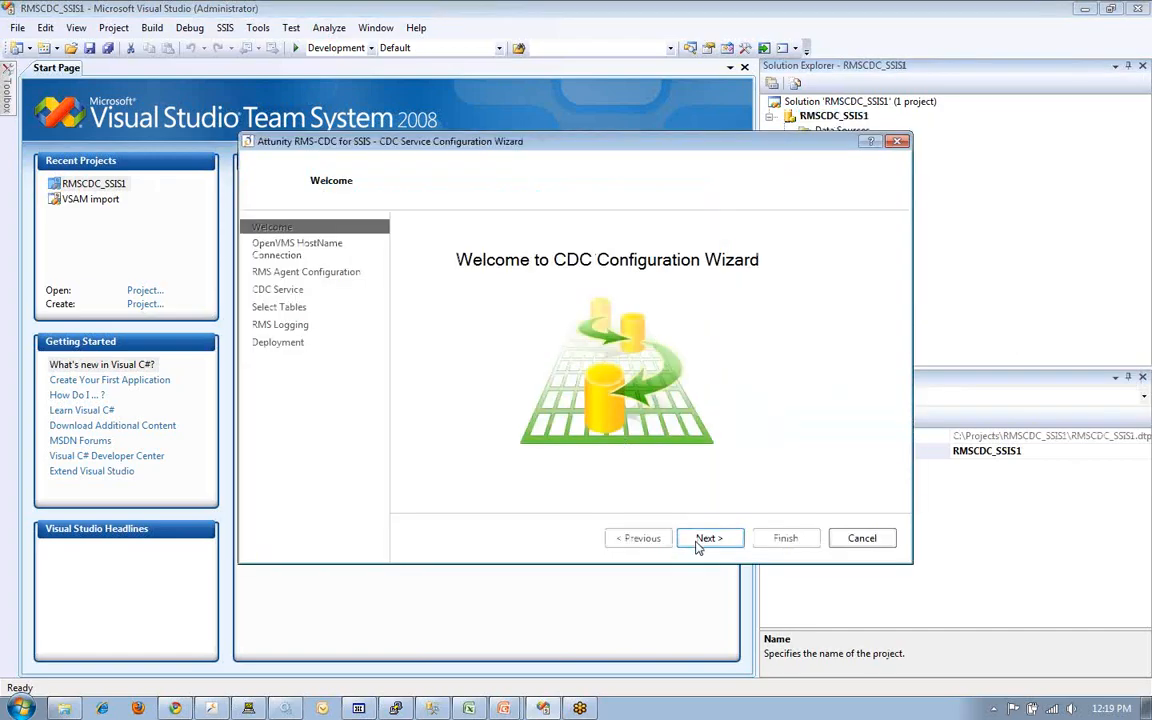
pyautogui.click(709, 538)
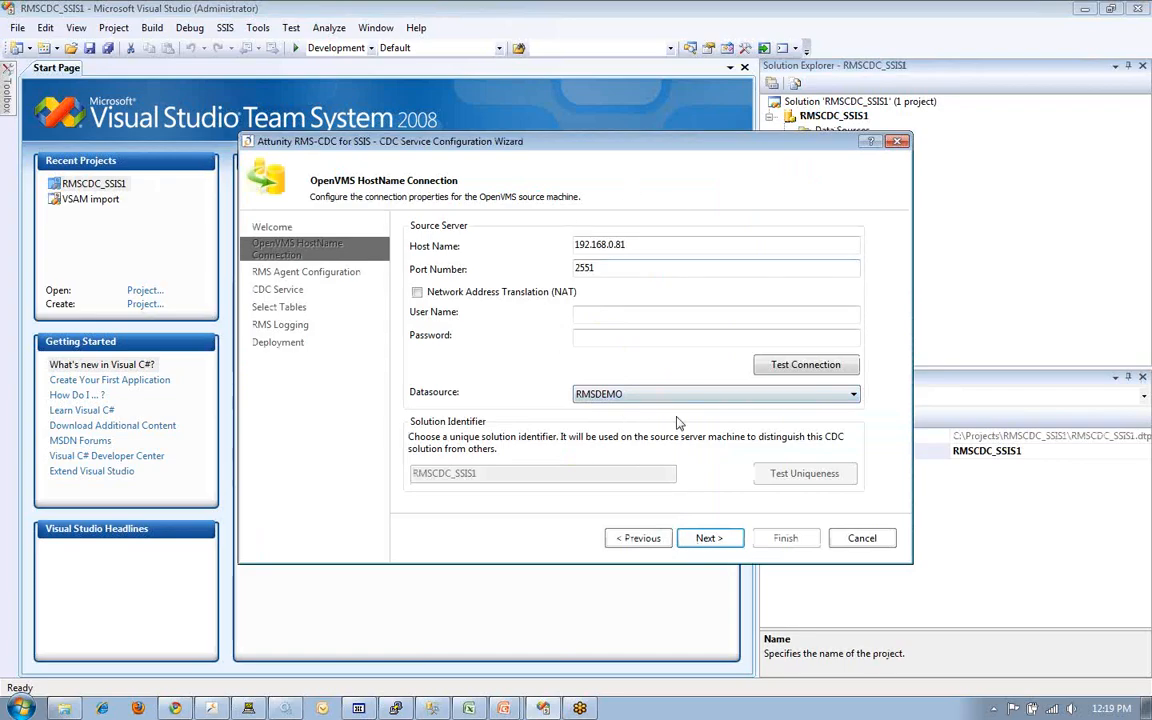
pyautogui.click(709, 538)
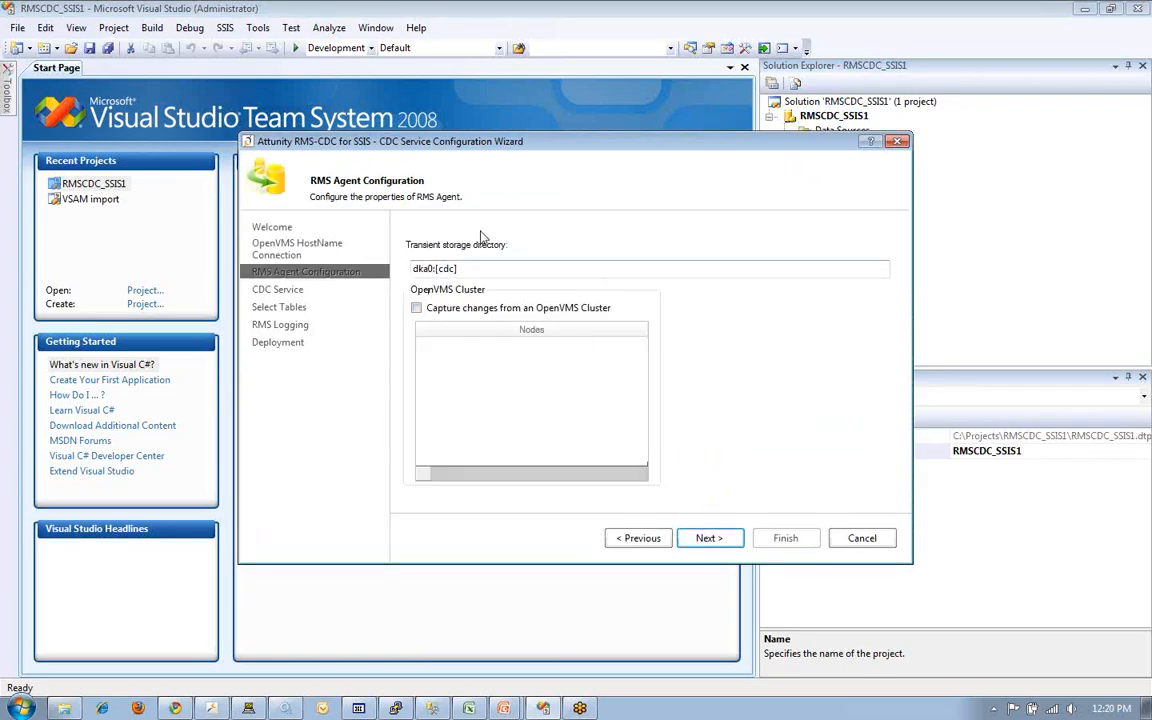
pyautogui.moveTo(456, 344)
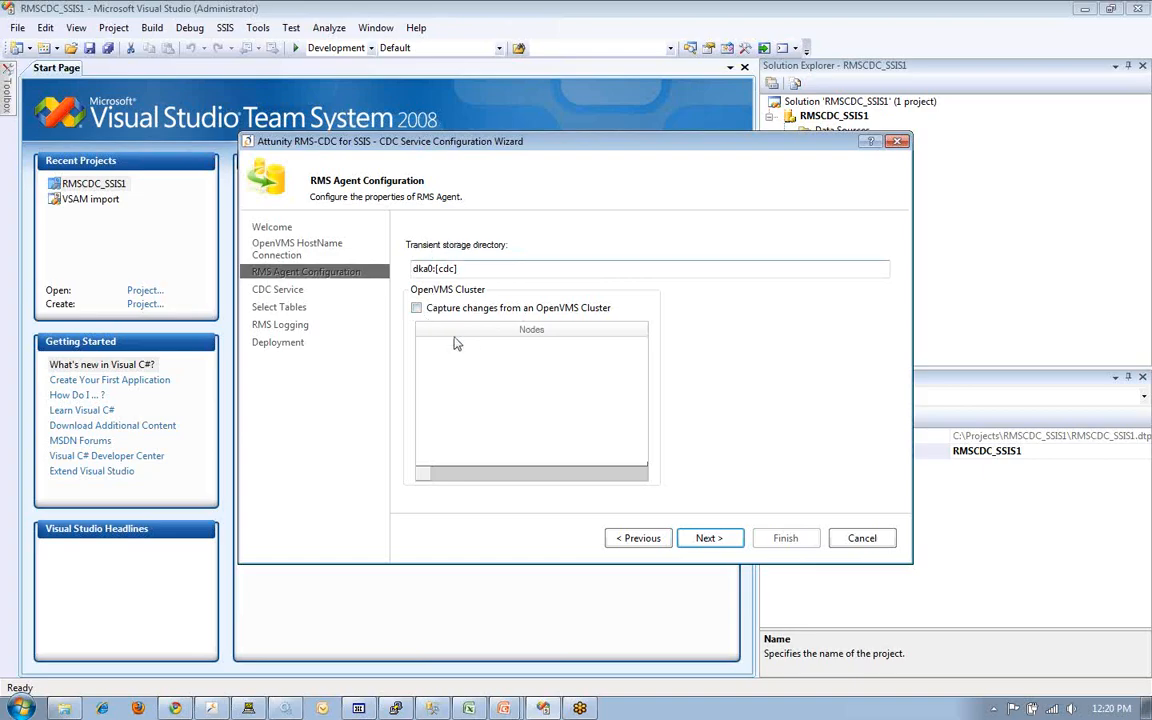
# - Accept storage and service port settings and confirm the NATION, REGION, SUPPLIER, TORDER tables
pyautogui.click(709, 538)
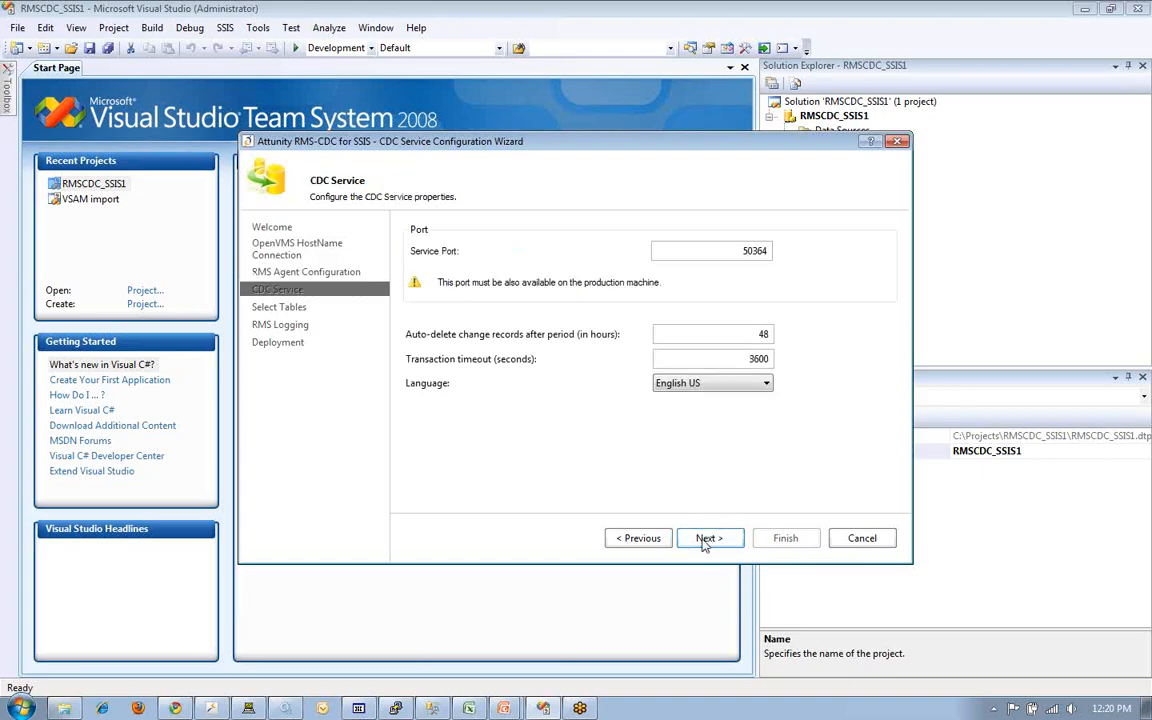
pyautogui.click(710, 538)
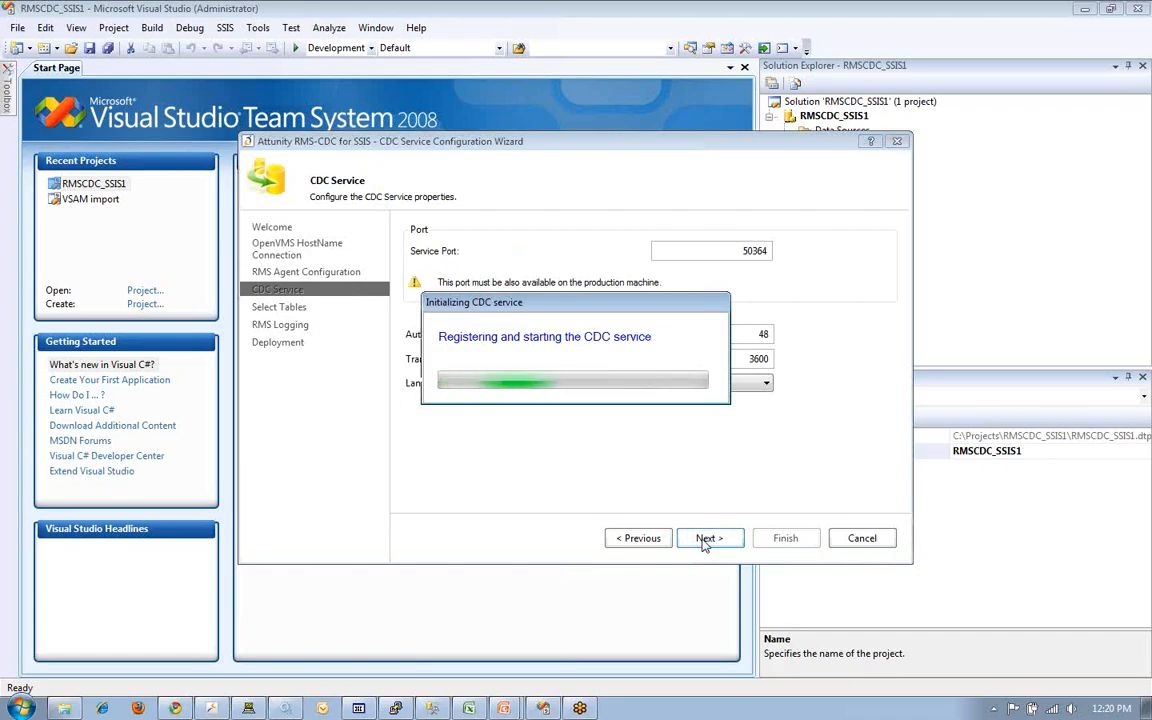
pyautogui.click(709, 538)
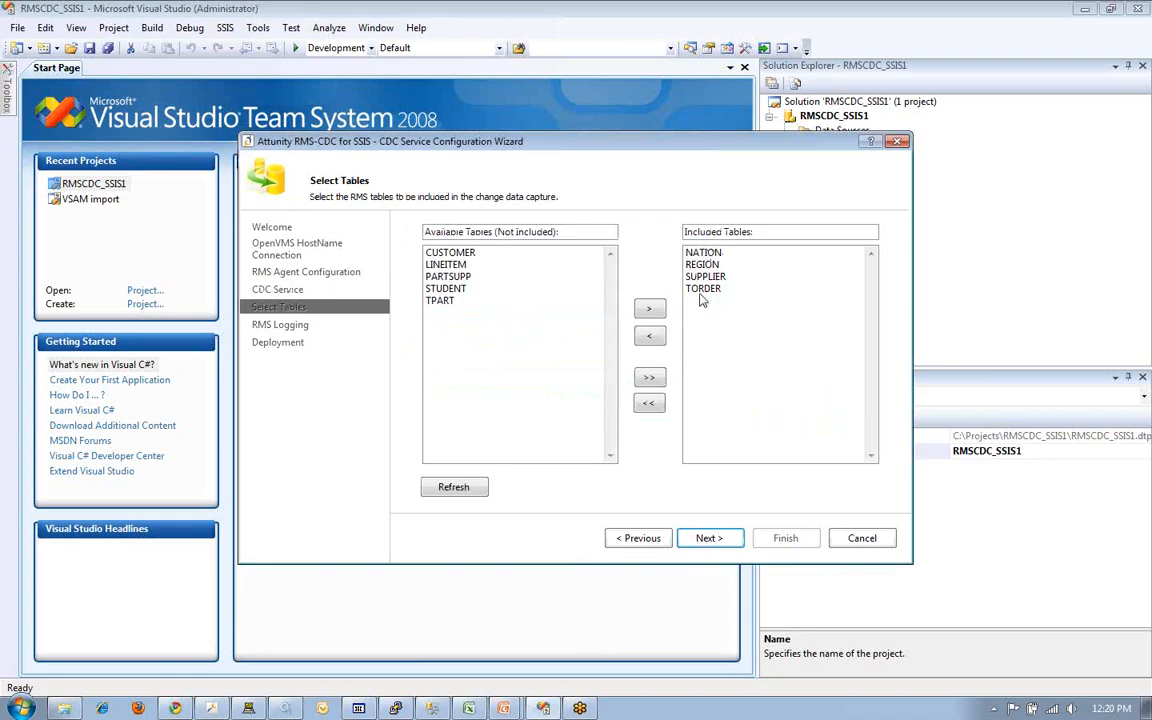
pyautogui.click(709, 538)
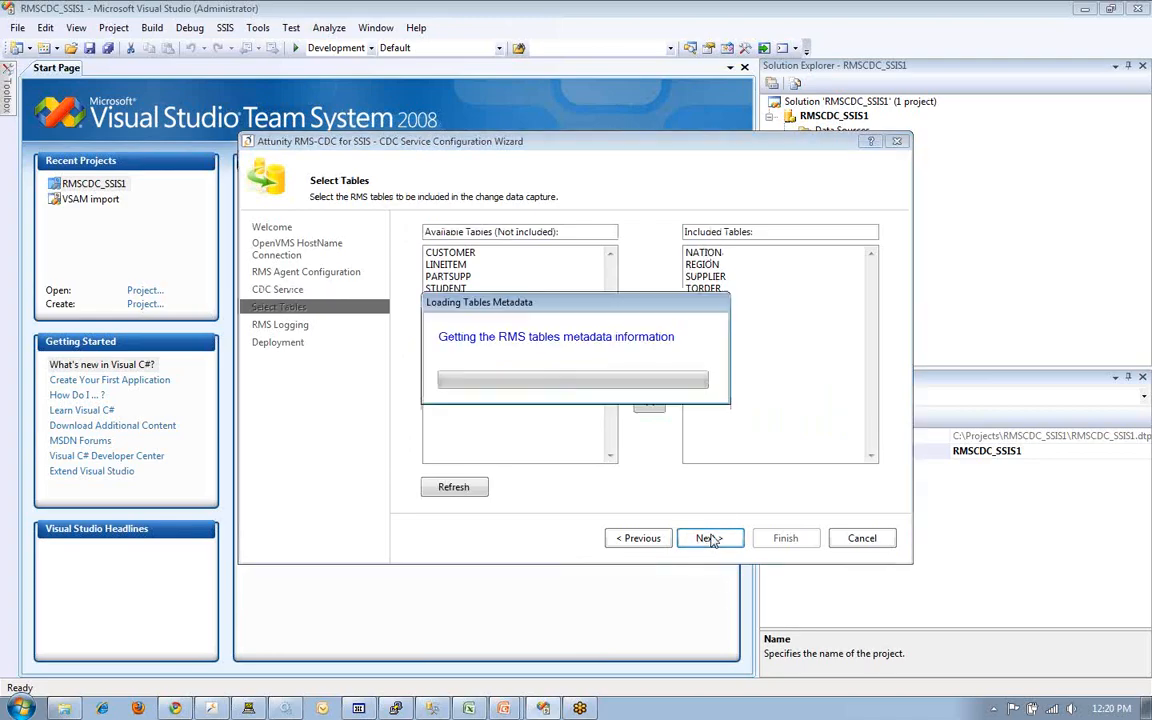
pyautogui.click(707, 538)
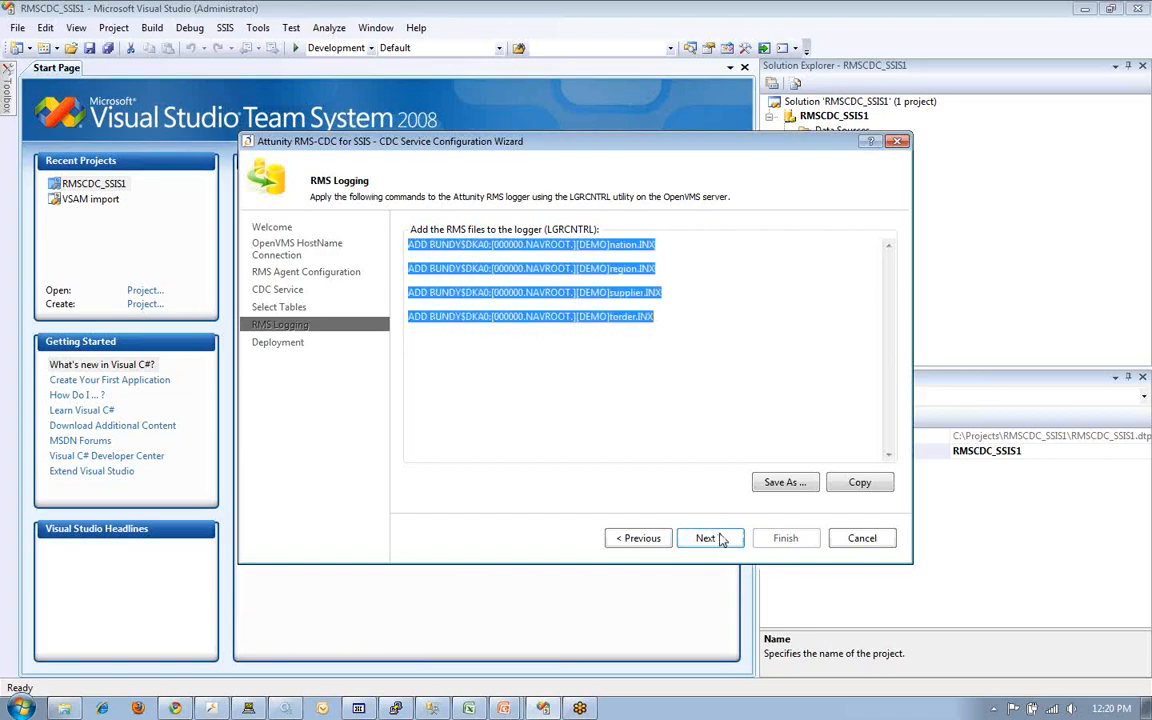
# - Deploy the CDC service, enable Activate CDC Service, and finish the wizard
pyautogui.click(705, 538)
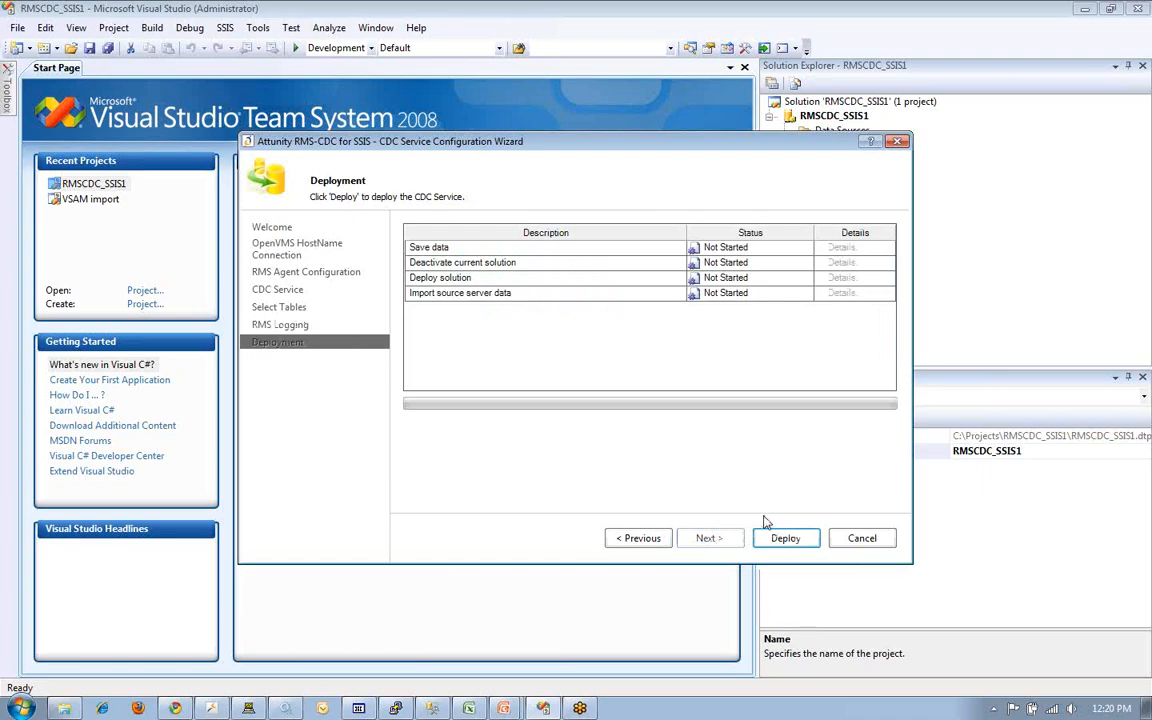
pyautogui.click(785, 538)
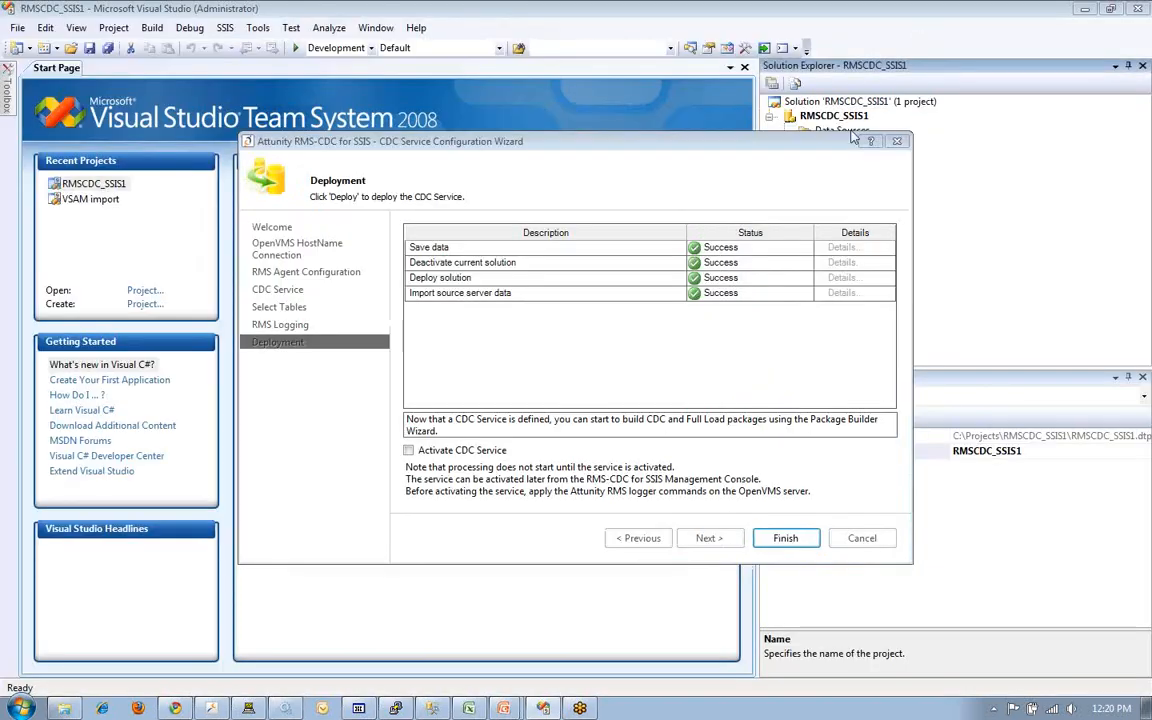
pyautogui.click(409, 450)
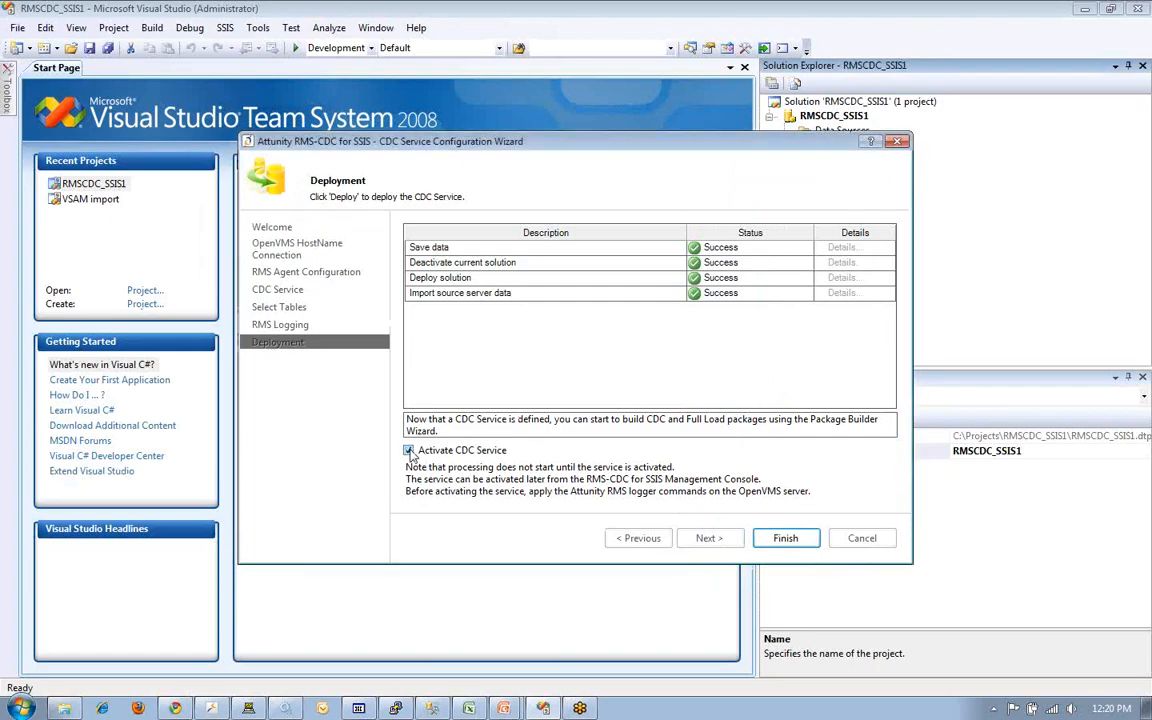
pyautogui.click(408, 450)
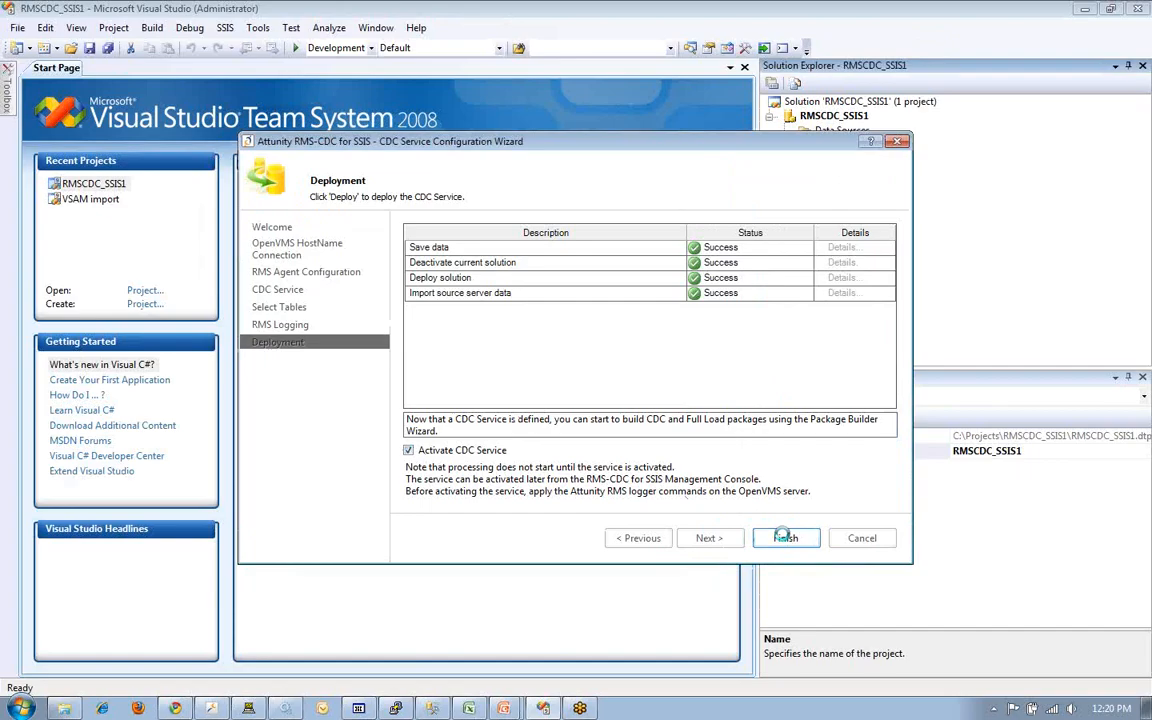
pyautogui.click(786, 538)
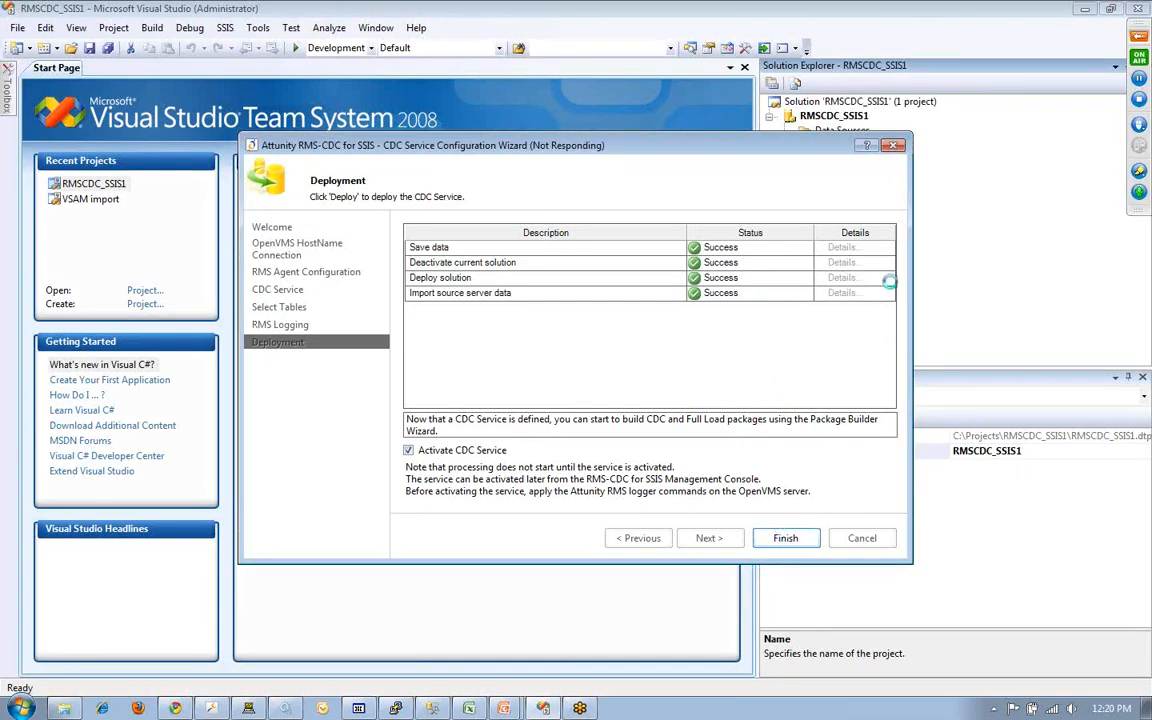
pyautogui.click(785, 538)
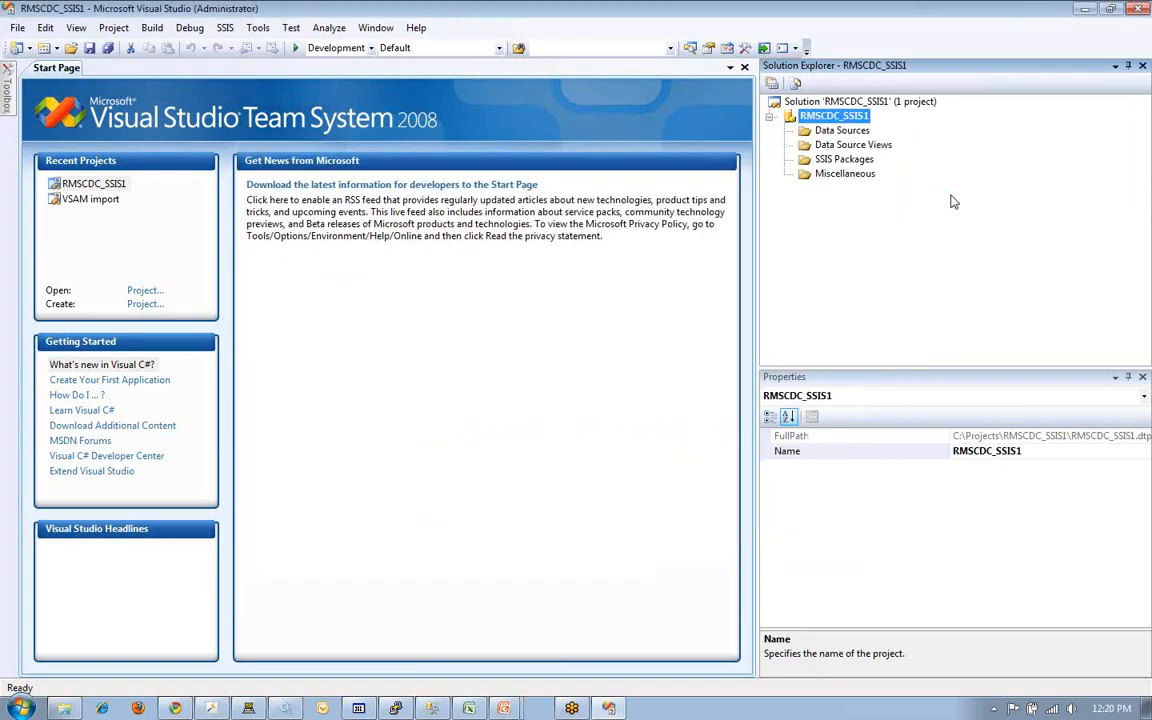
# - Start the Attunity package builder and accept the target SQL Server connection
pyautogui.rightClick(833, 115)
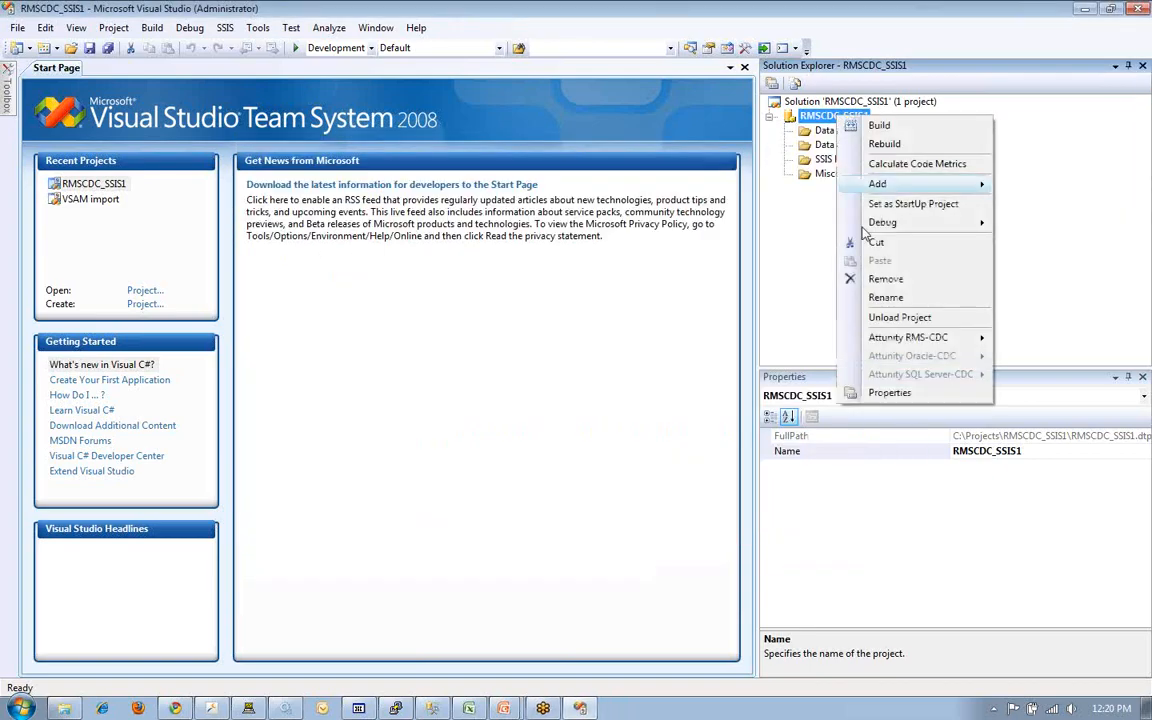
pyautogui.moveTo(907, 337)
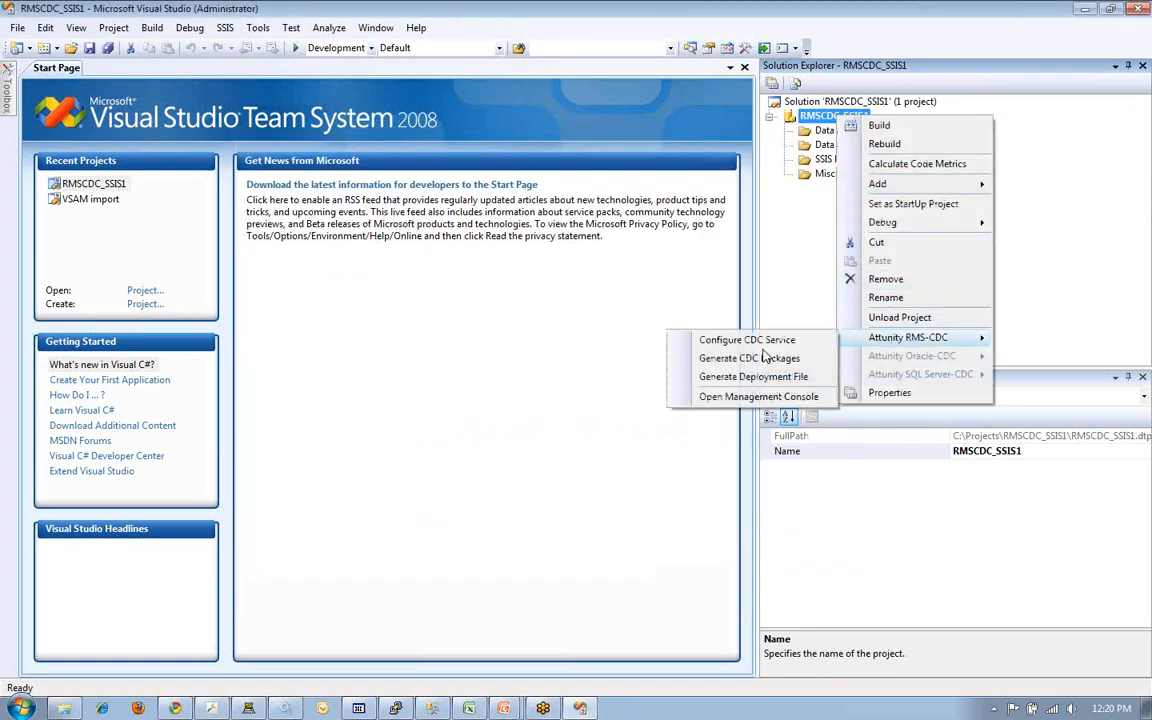
pyautogui.click(749, 358)
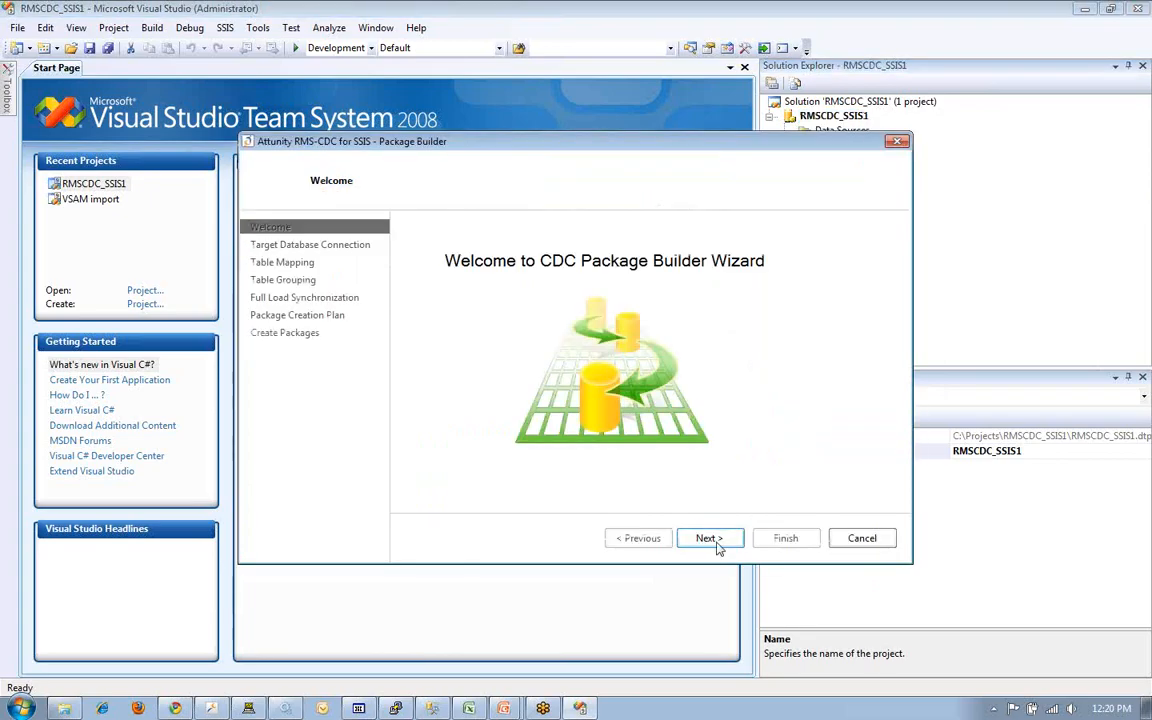
pyautogui.click(709, 538)
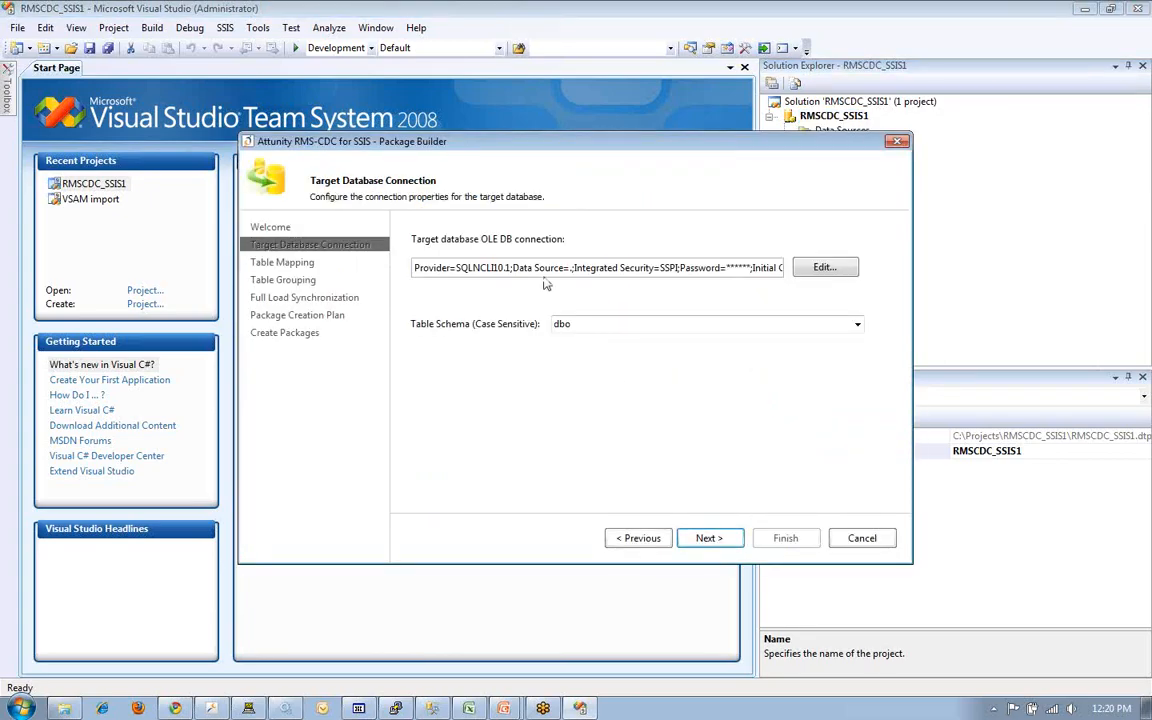
pyautogui.click(709, 538)
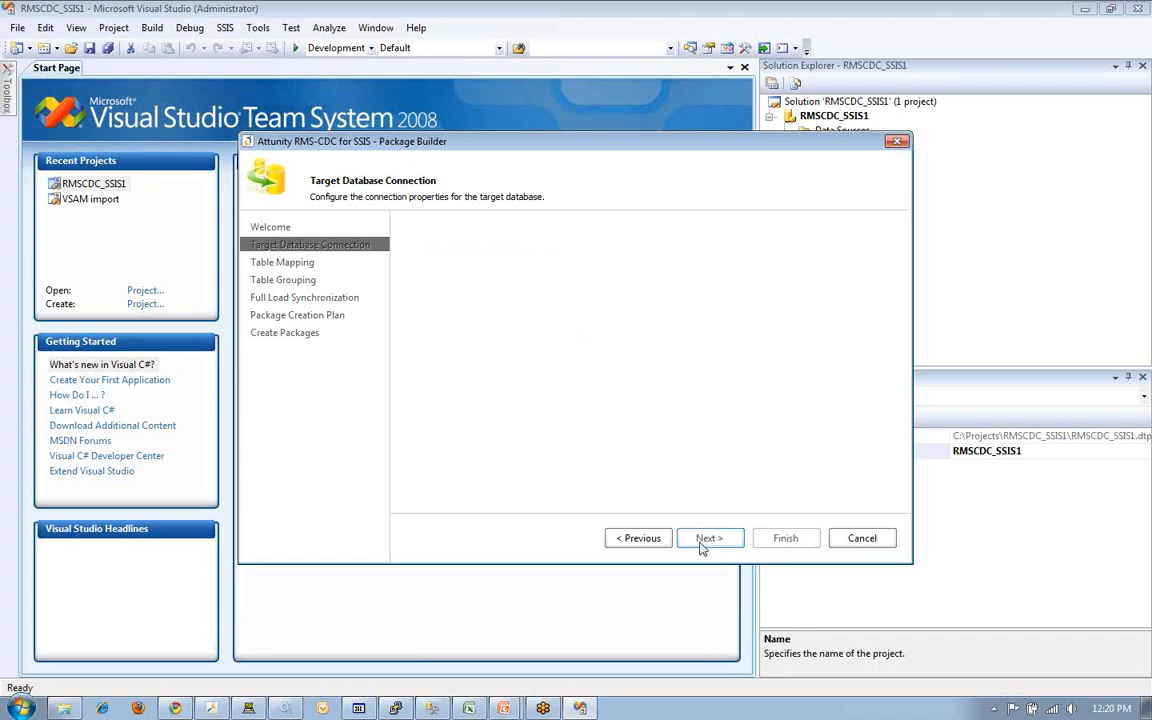
pyautogui.click(709, 538)
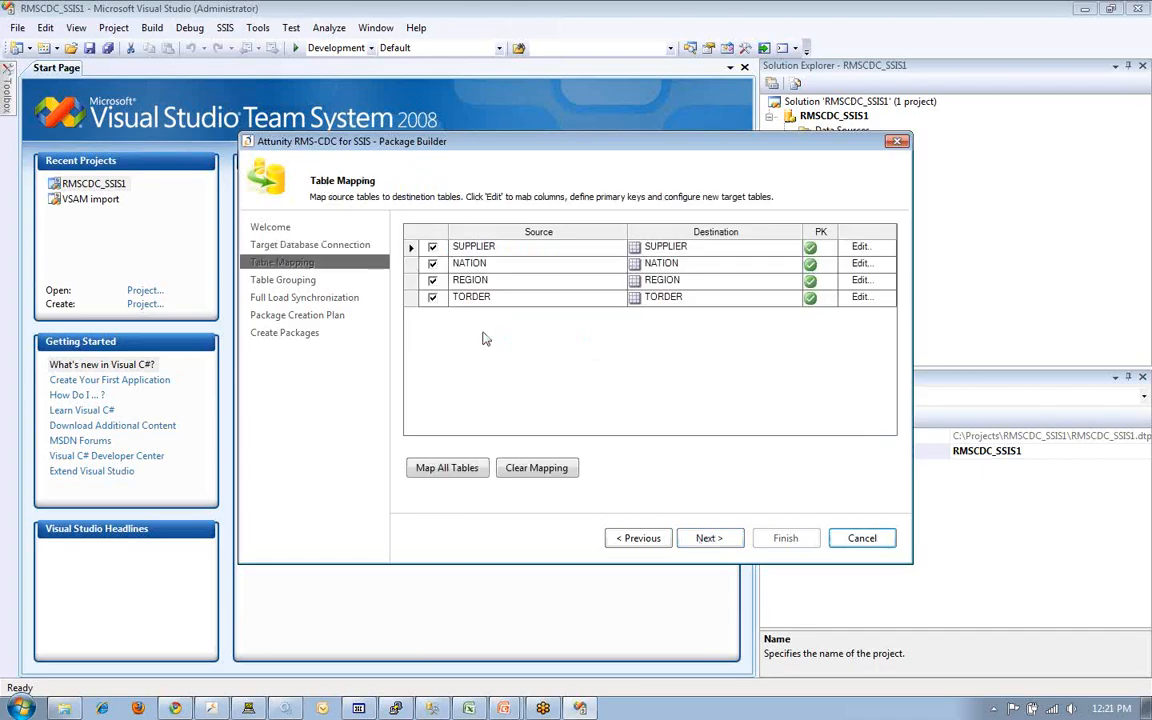
pyautogui.moveTo(612, 314)
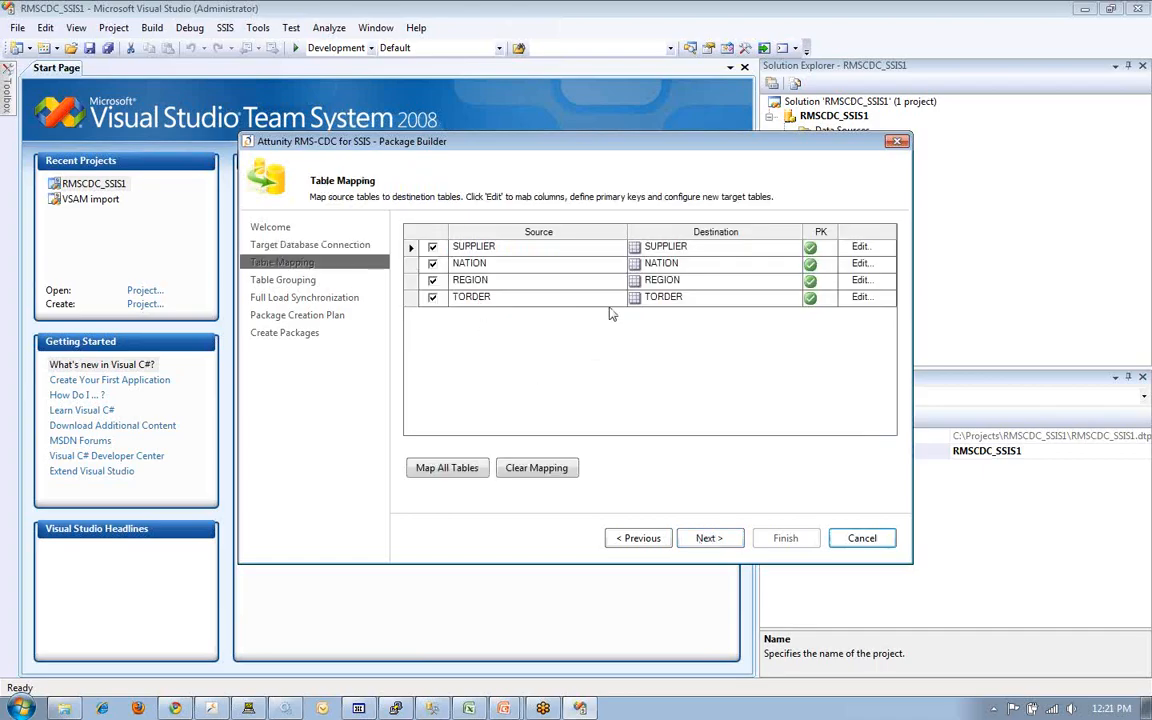
# - Accept the table mappings, set the Default group to Recreate, and generate the packages
pyautogui.click(712, 297)
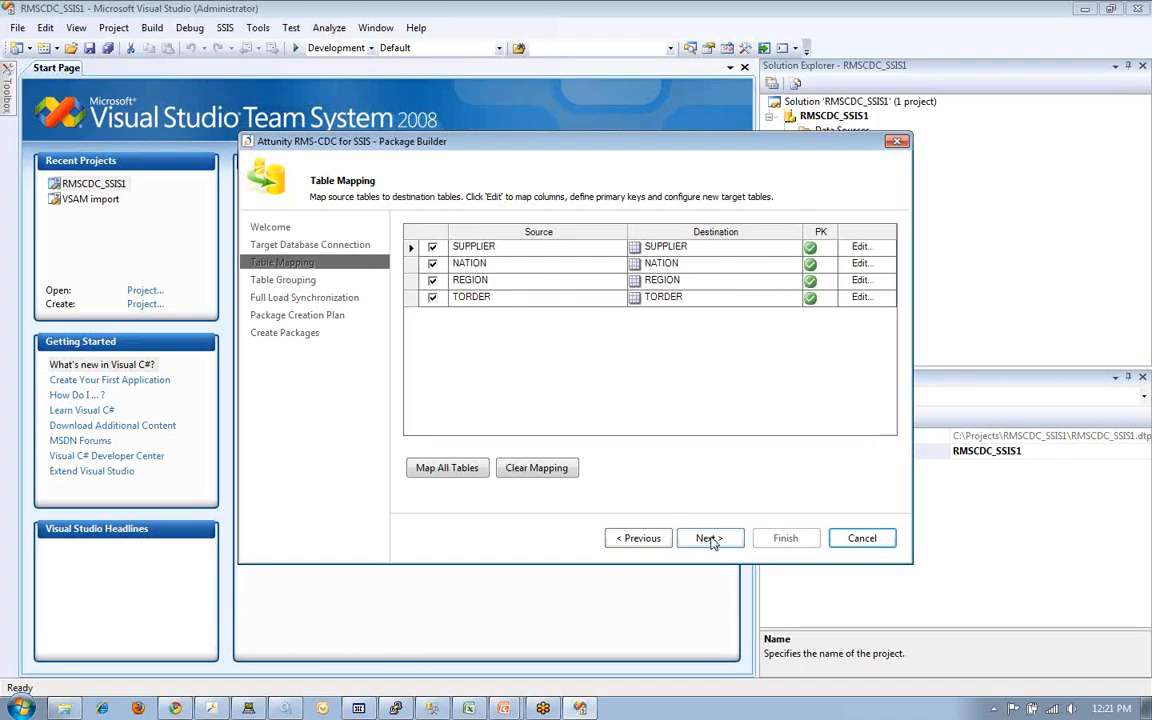
pyautogui.click(709, 538)
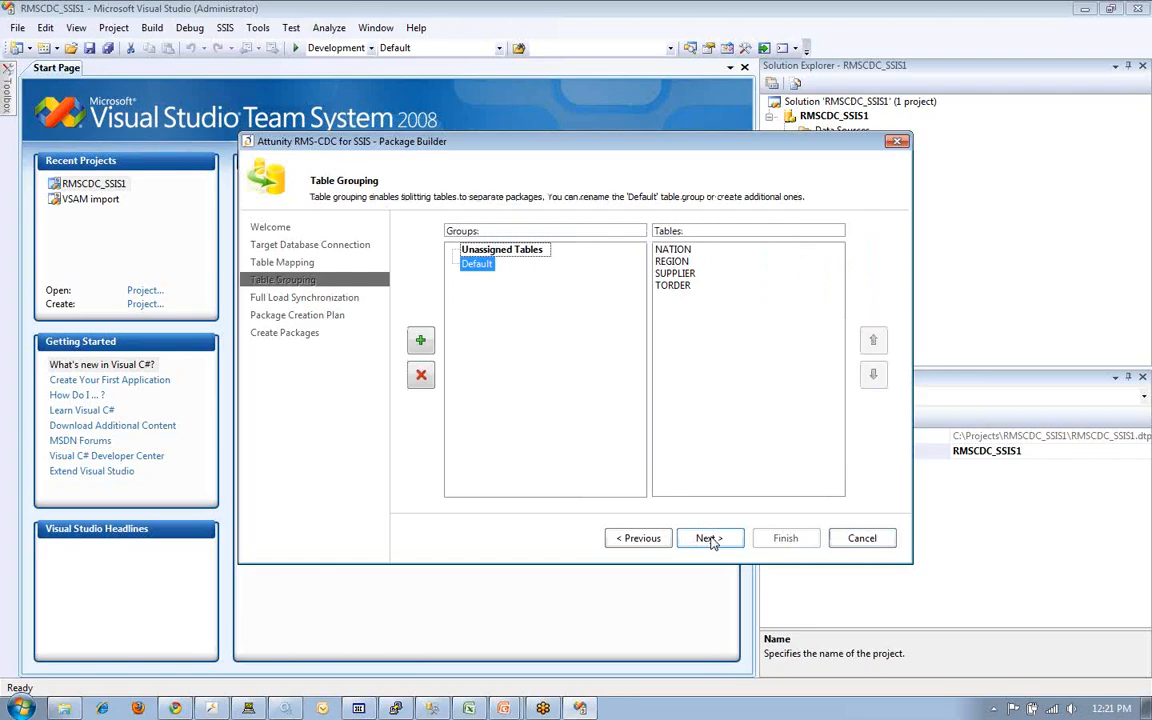
pyautogui.click(709, 538)
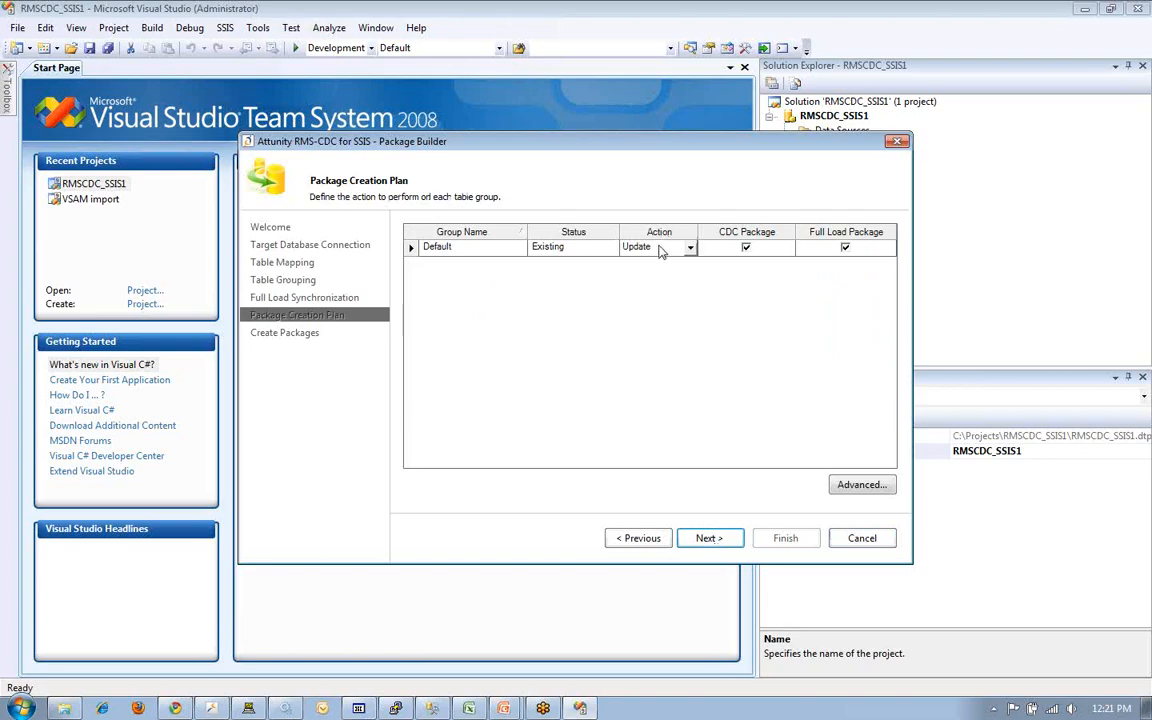
pyautogui.click(655, 247)
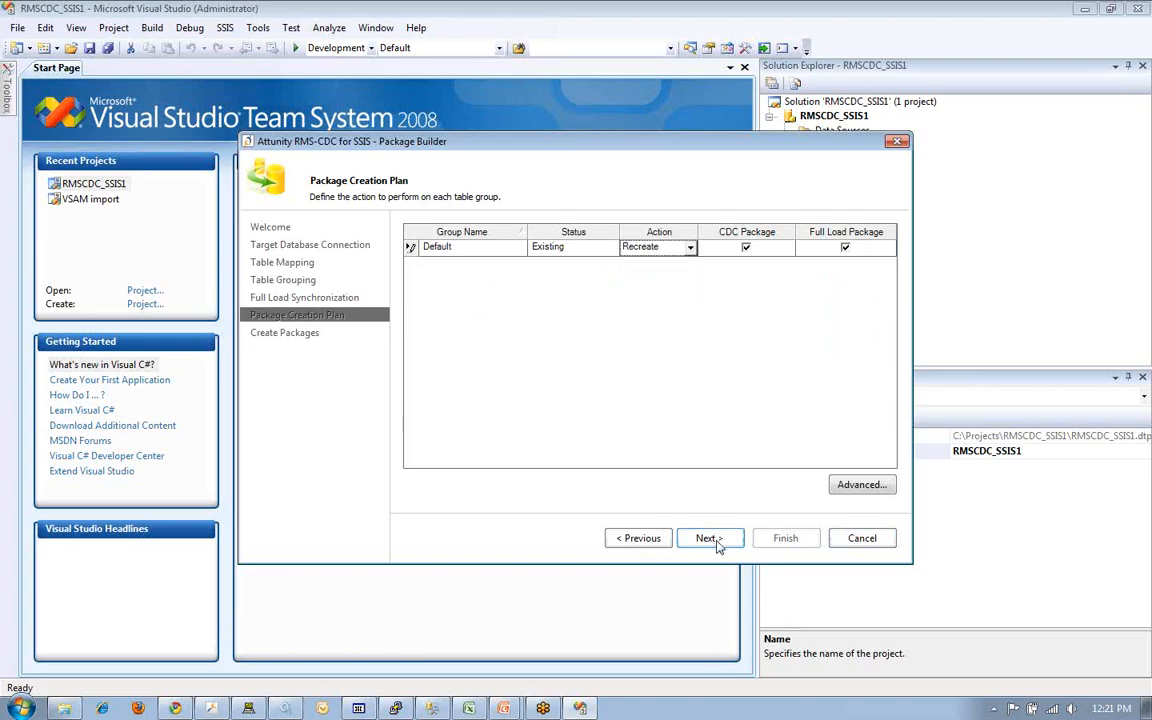
pyautogui.click(707, 538)
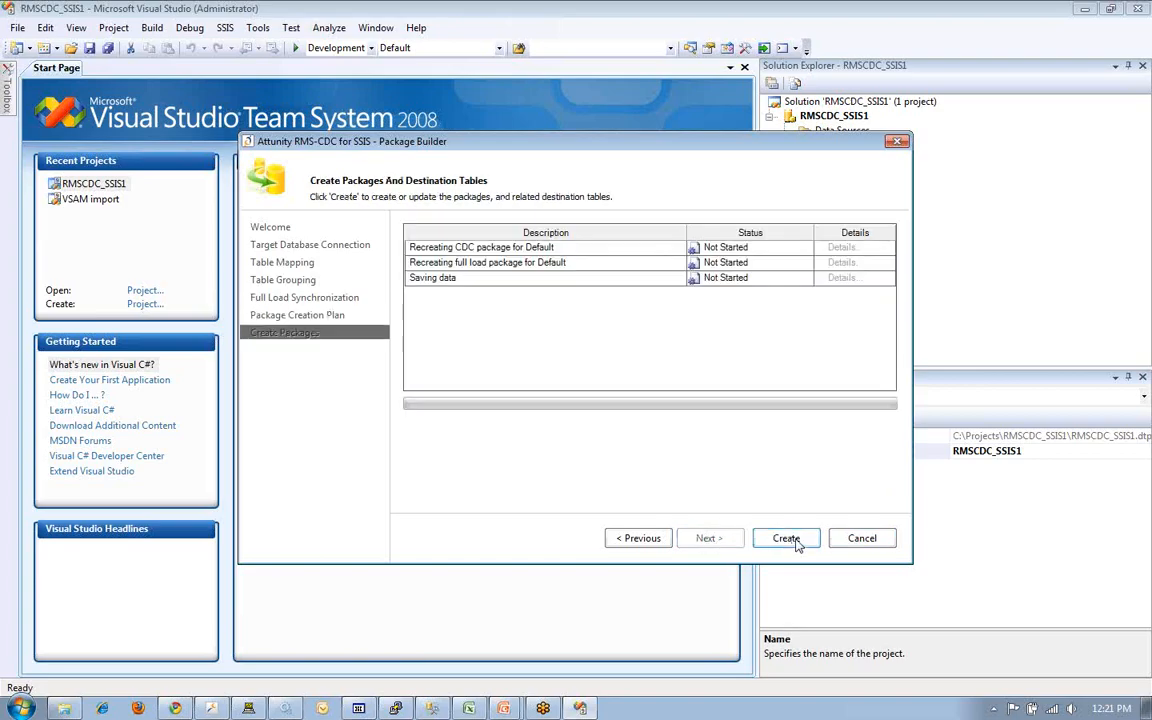
pyautogui.click(786, 538)
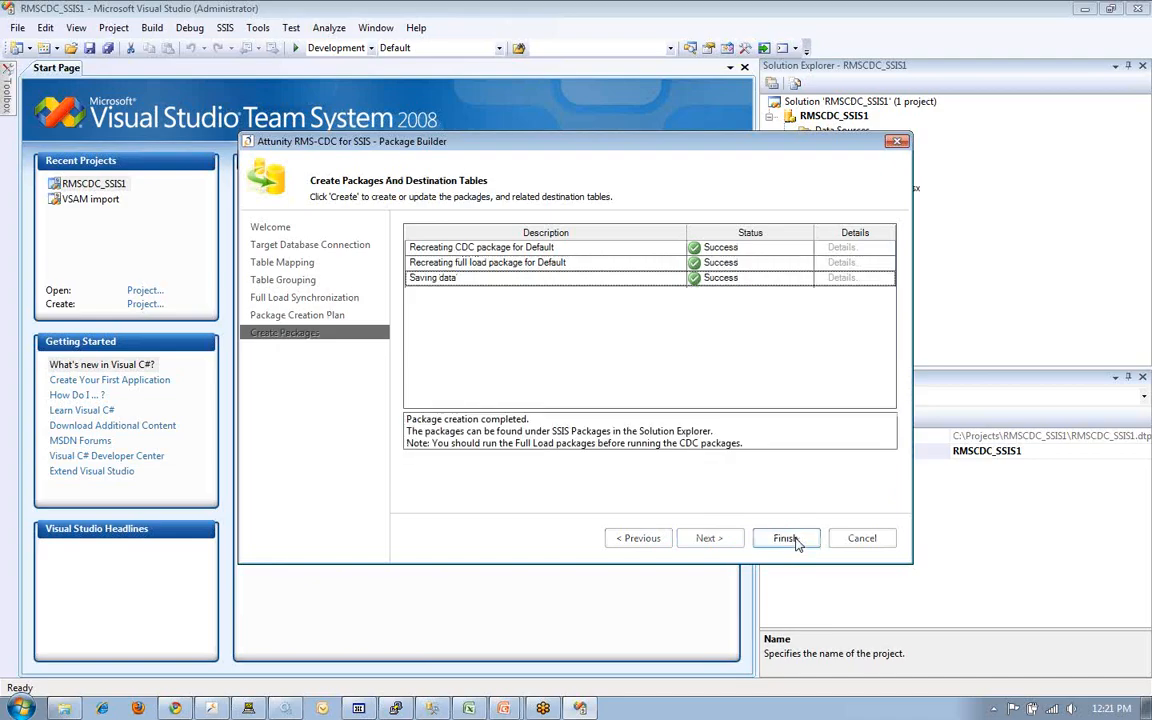
pyautogui.click(785, 538)
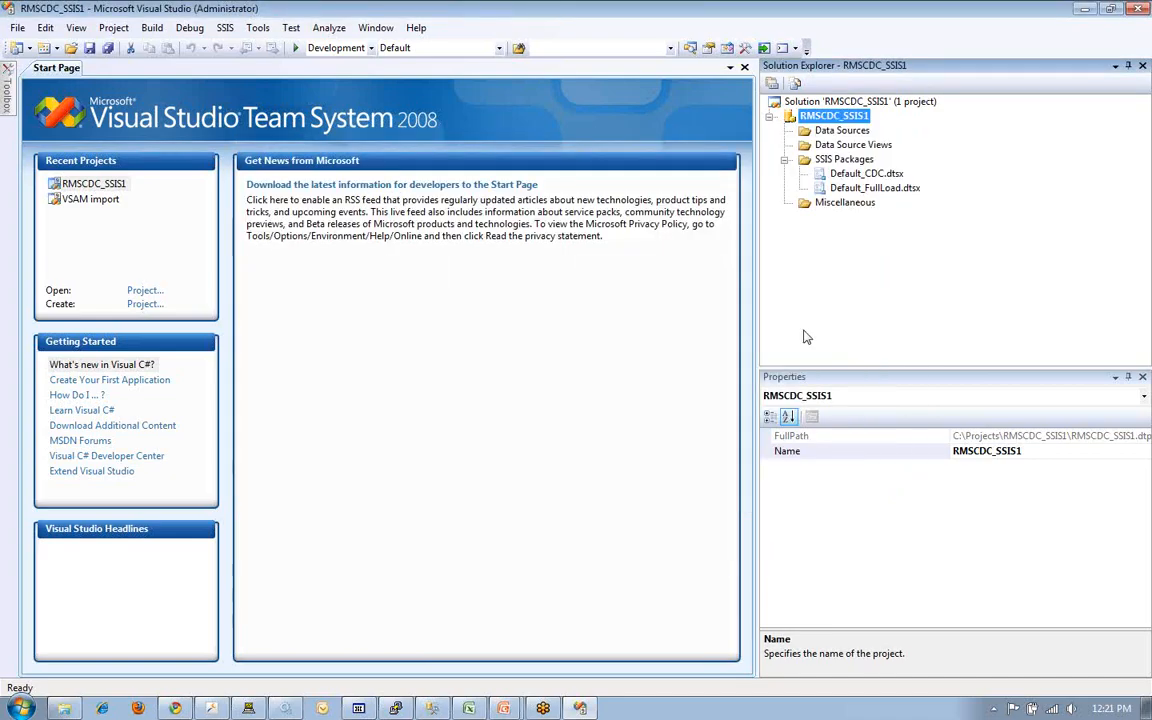
# - Run the Default_FullLoad.dtsx data flow, then bring up the sales orders workbook
pyautogui.click(874, 188)
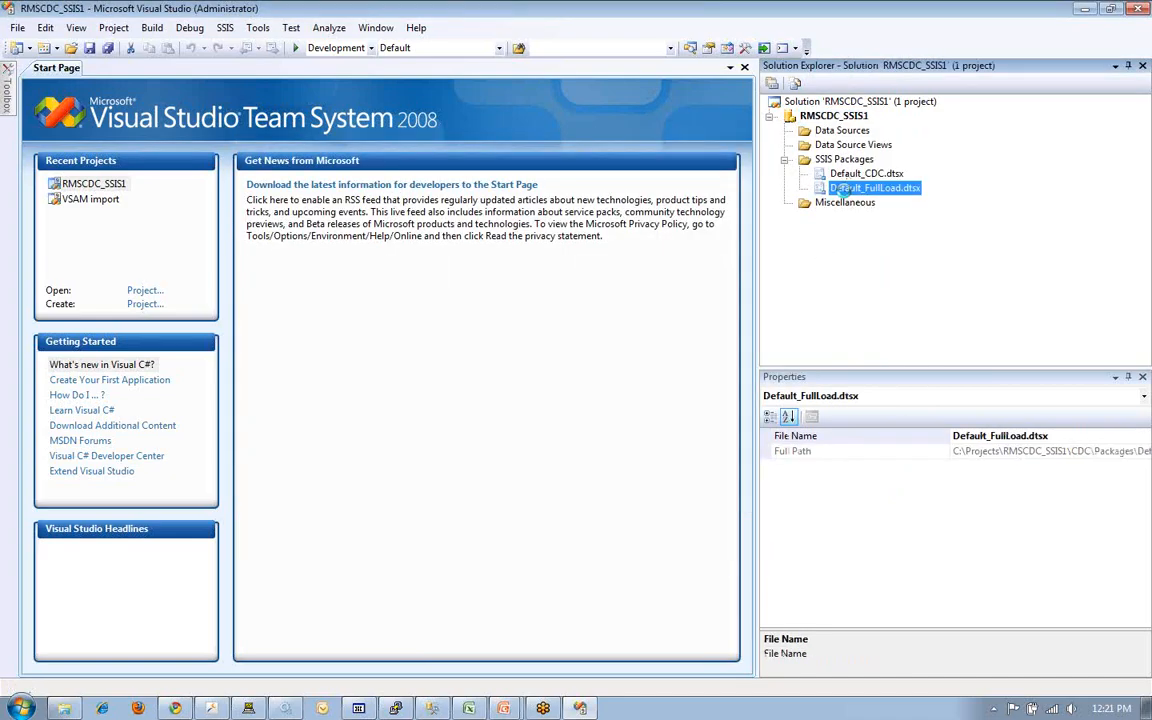
pyautogui.doubleClick(875, 188)
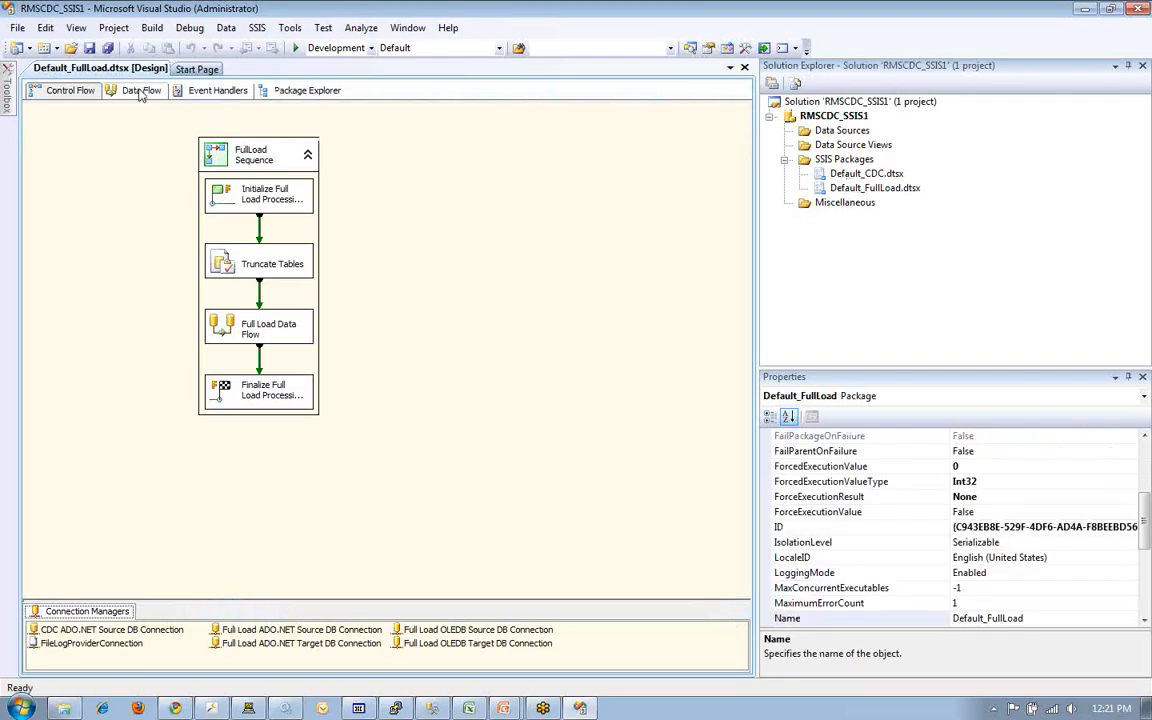
pyautogui.click(141, 90)
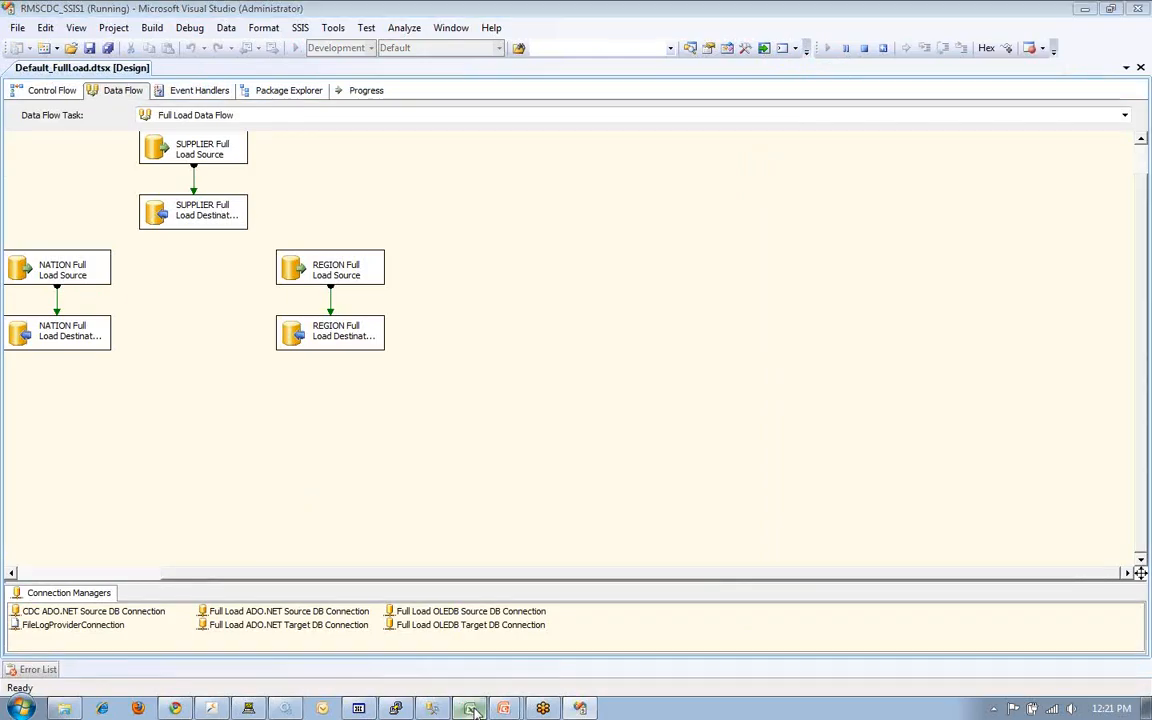
pyautogui.click(469, 708)
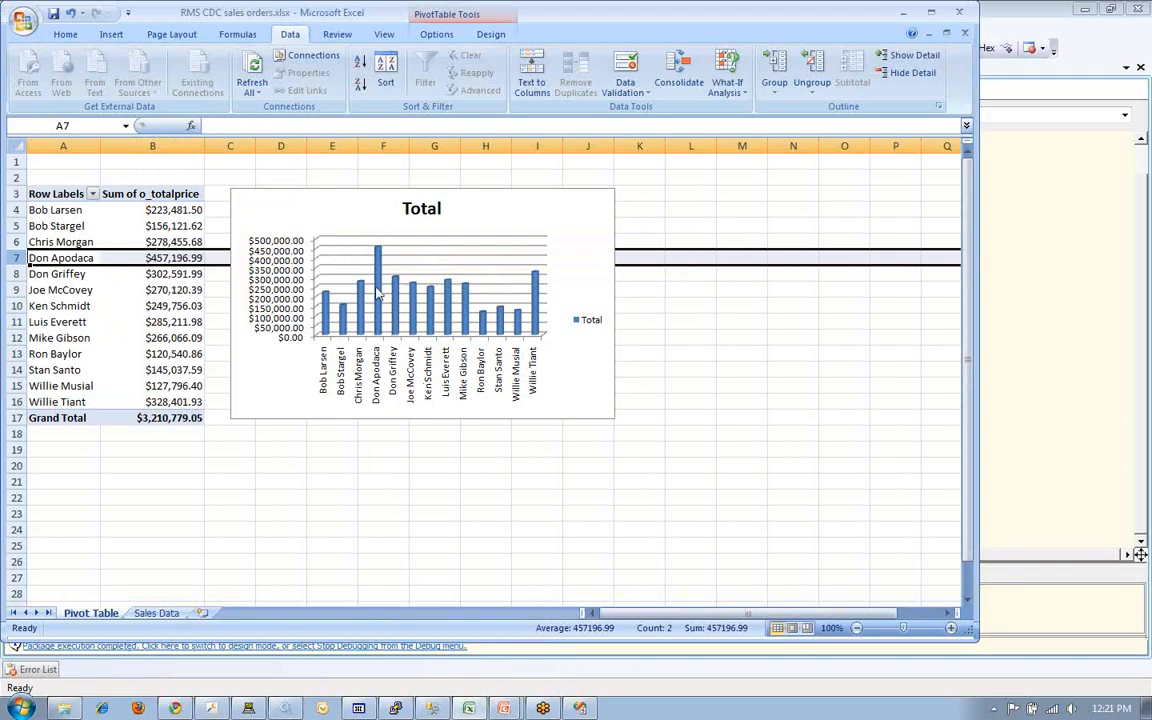
pyautogui.moveTo(506, 317)
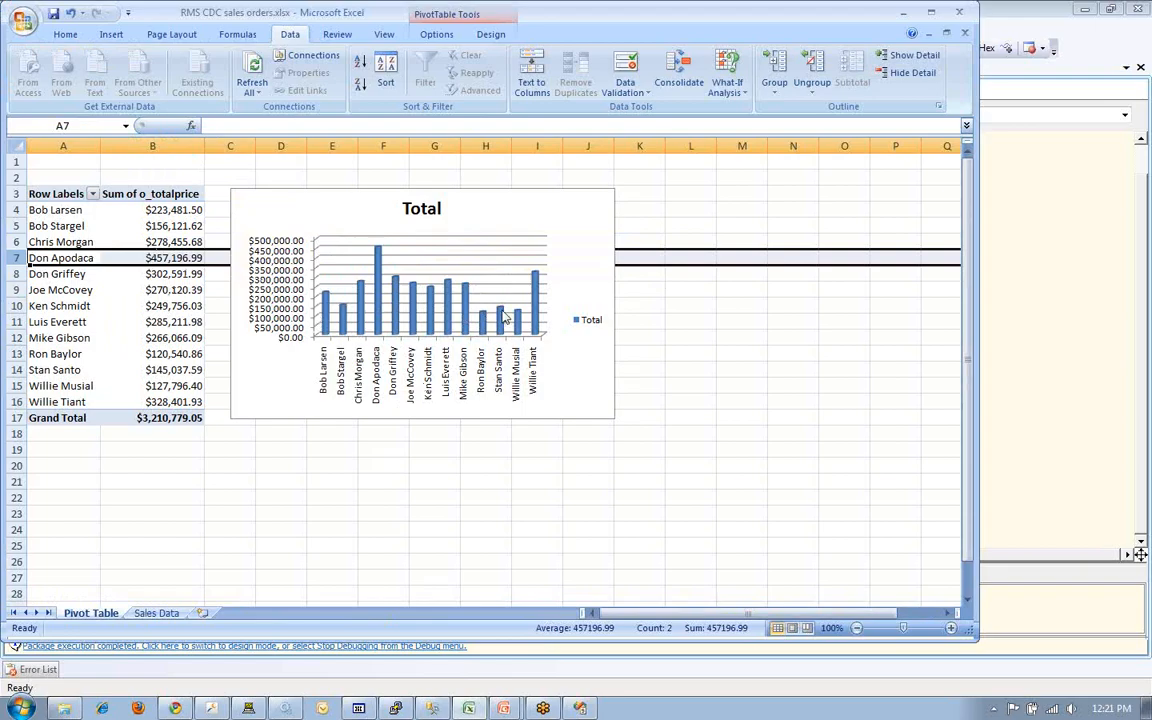
pyautogui.moveTo(512, 300)
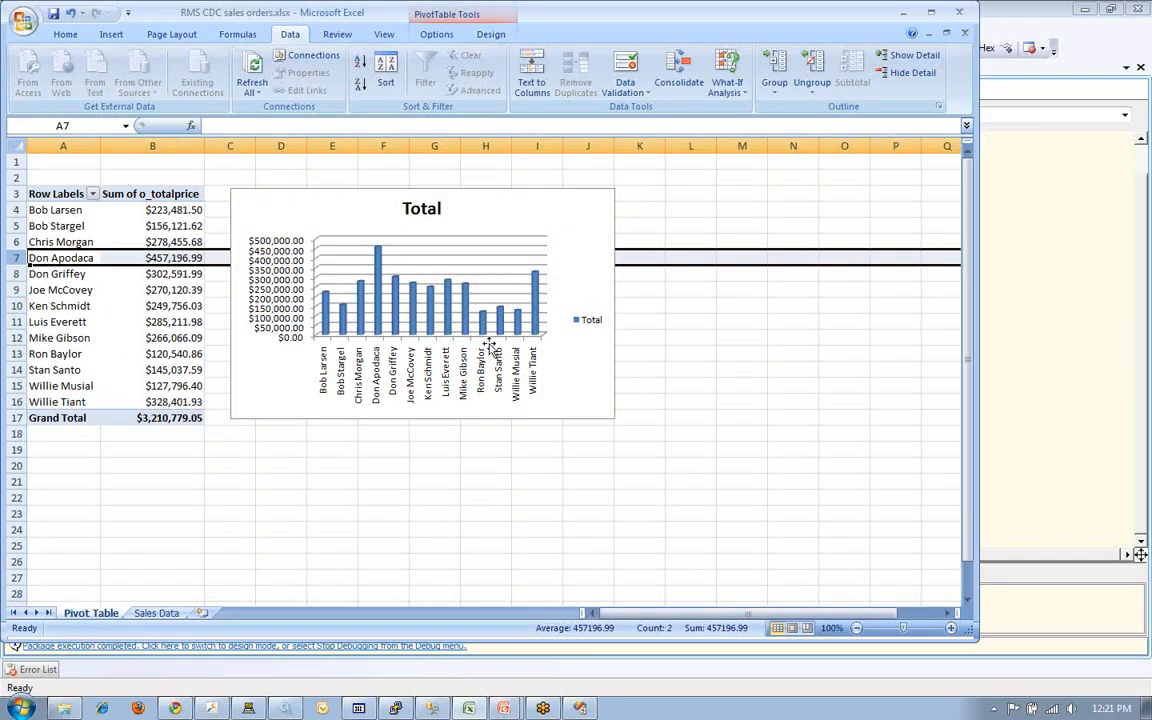
pyautogui.moveTo(401, 438)
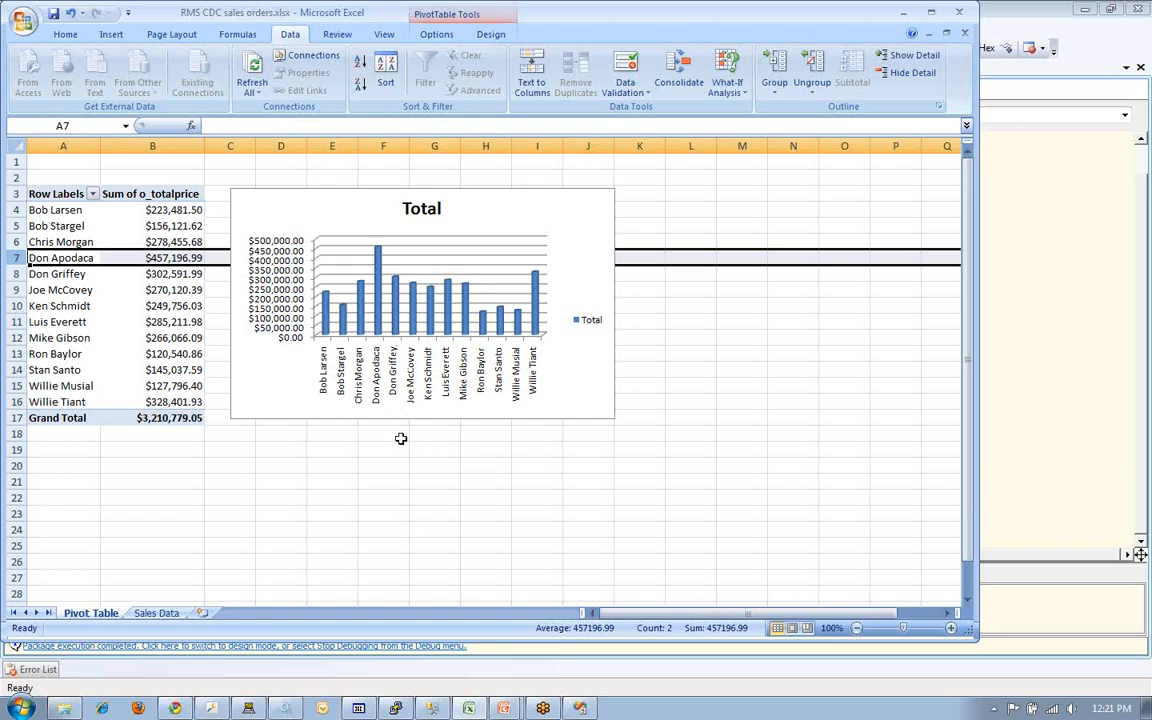
pyautogui.click(432, 708)
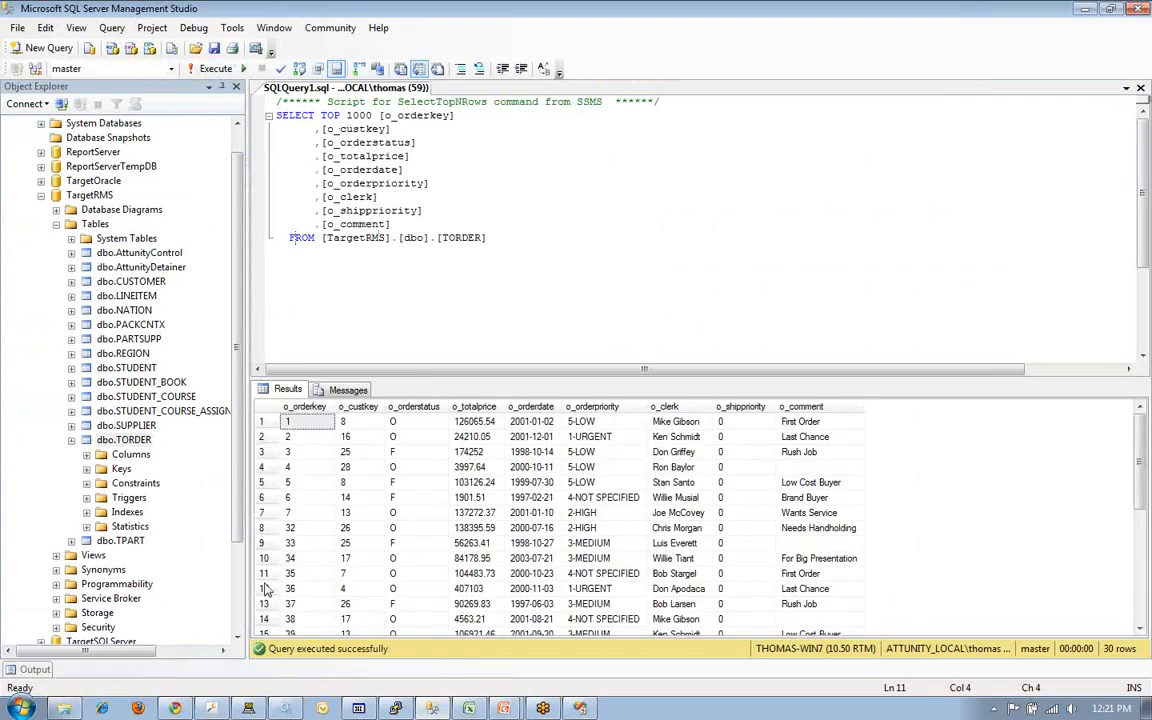
# - Check order 36's o_totalprice of 407103 in TORDER, then return to the PowerTerm session
pyautogui.click(305, 588)
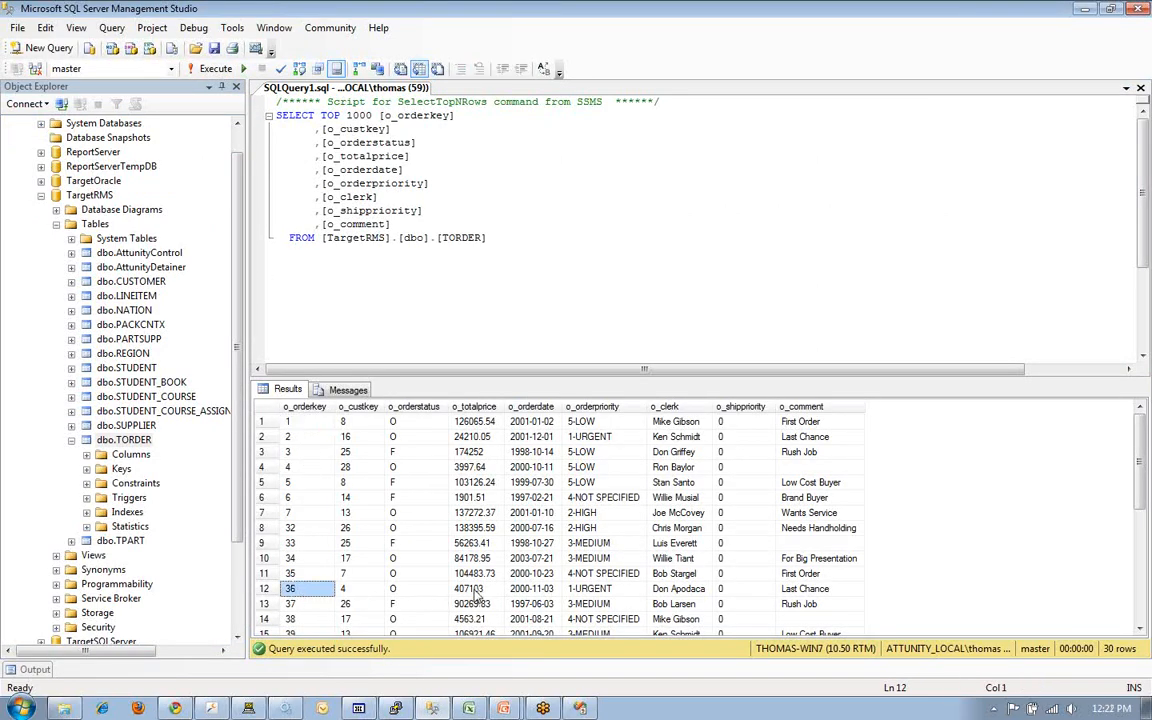
pyautogui.click(468, 588)
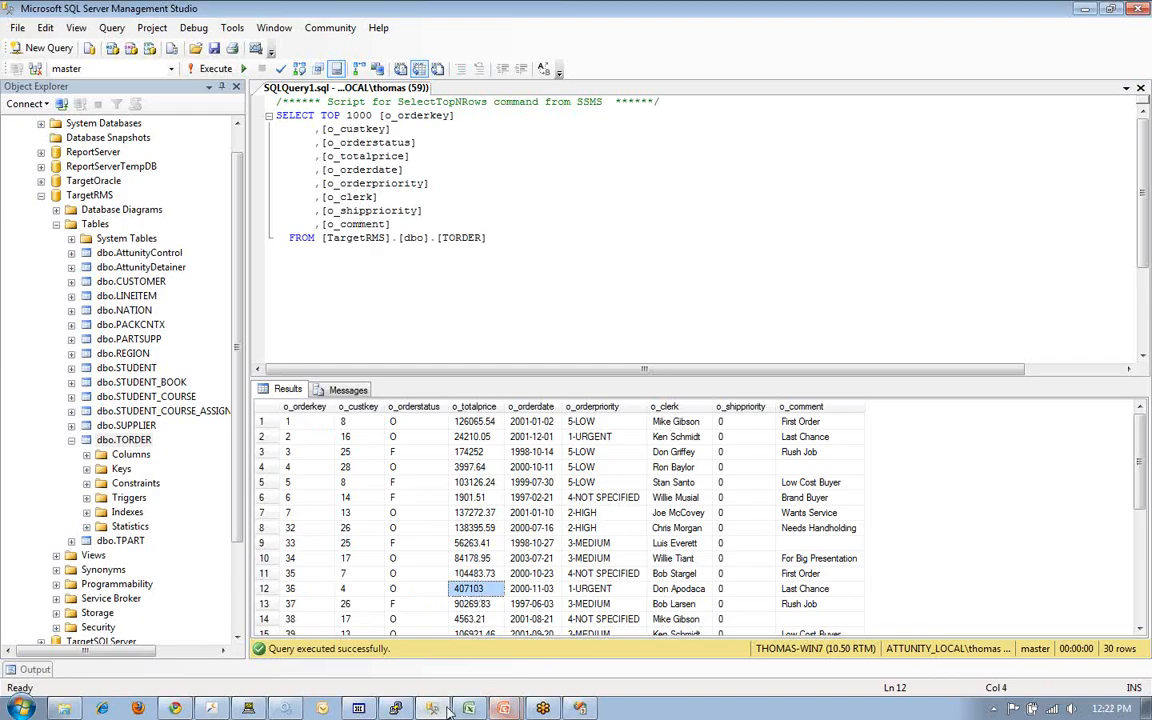
pyautogui.click(580, 708)
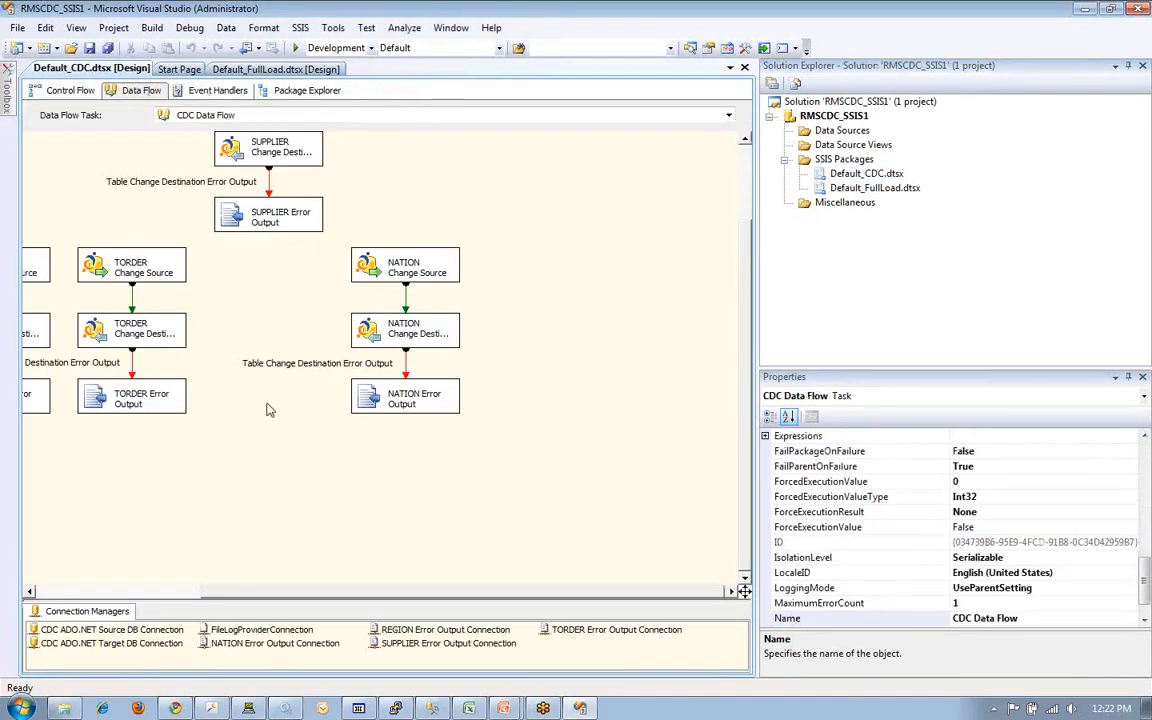
pyautogui.click(247, 708)
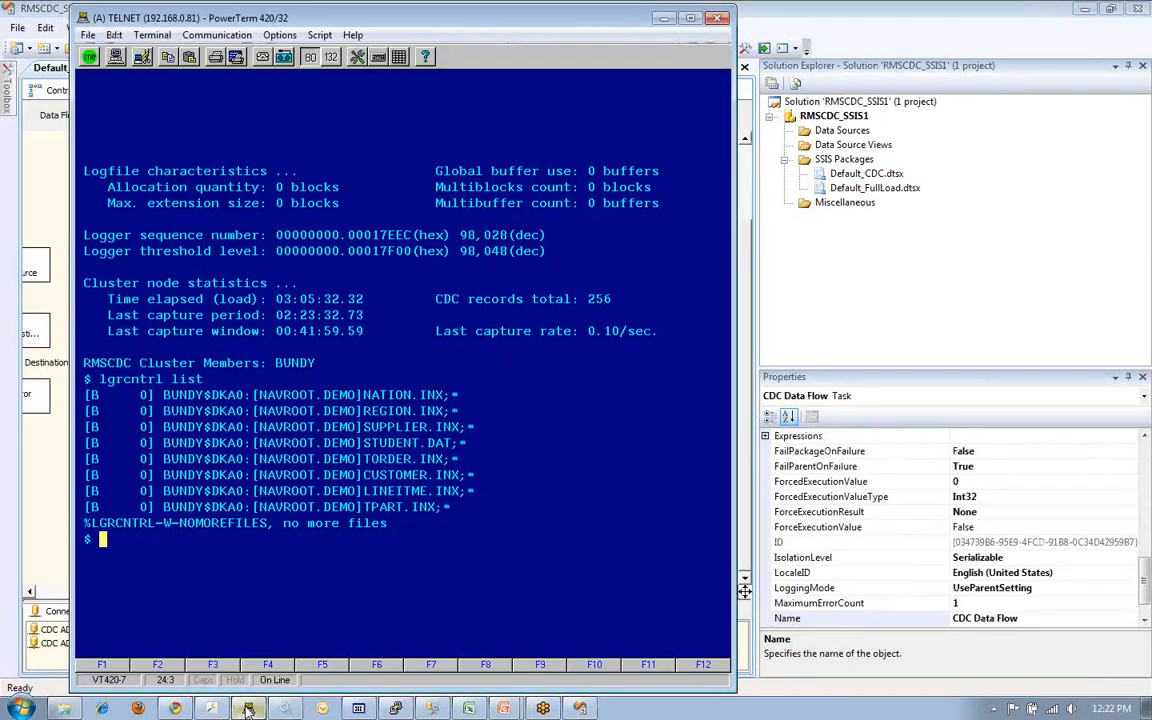
pyautogui.write('lgrcntrl status')
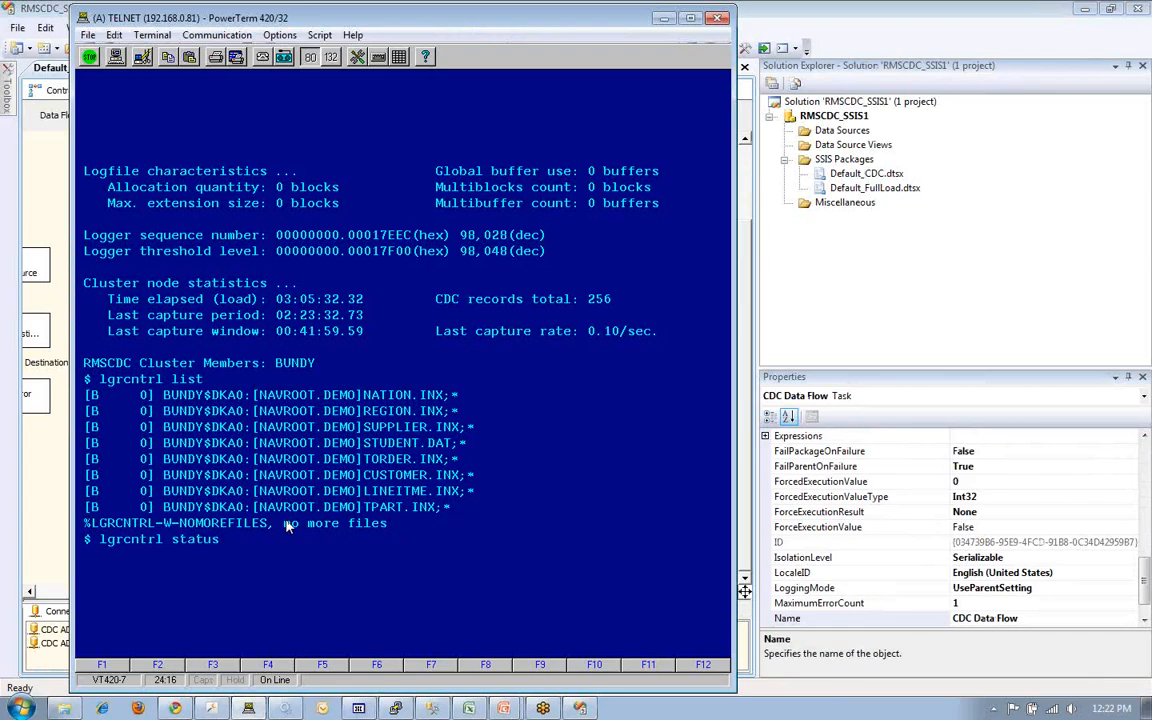
pyautogui.write('list')
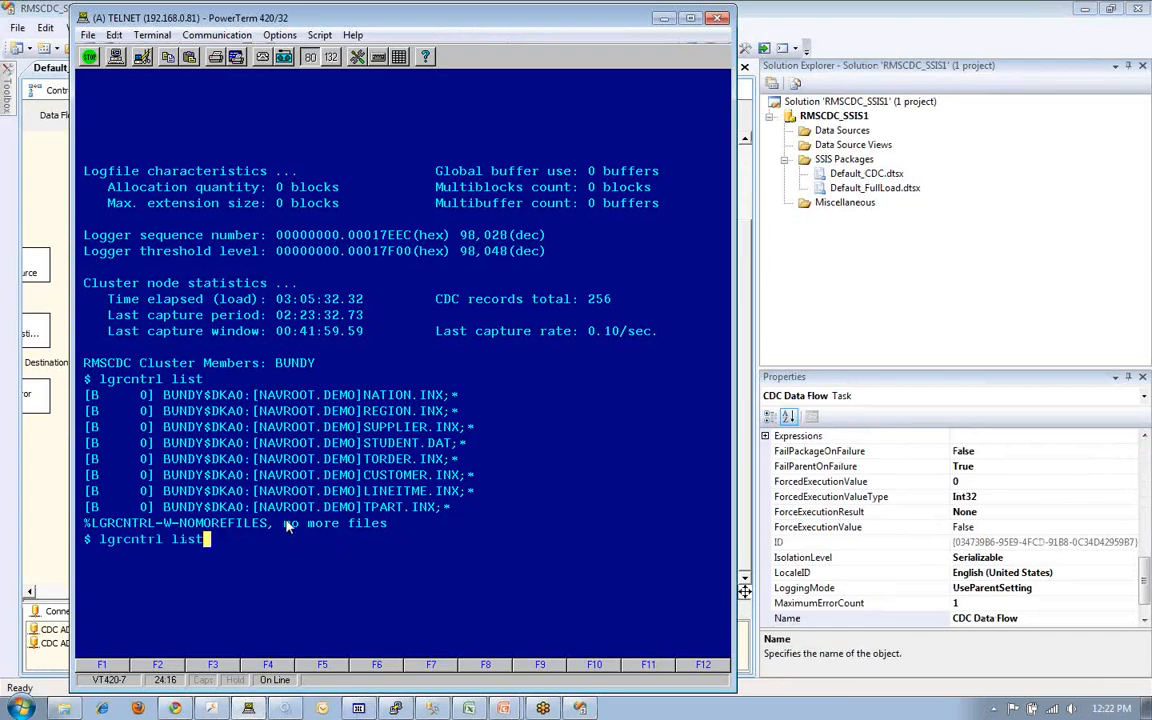
pyautogui.write('navsql rmsdemo order_up.sql')
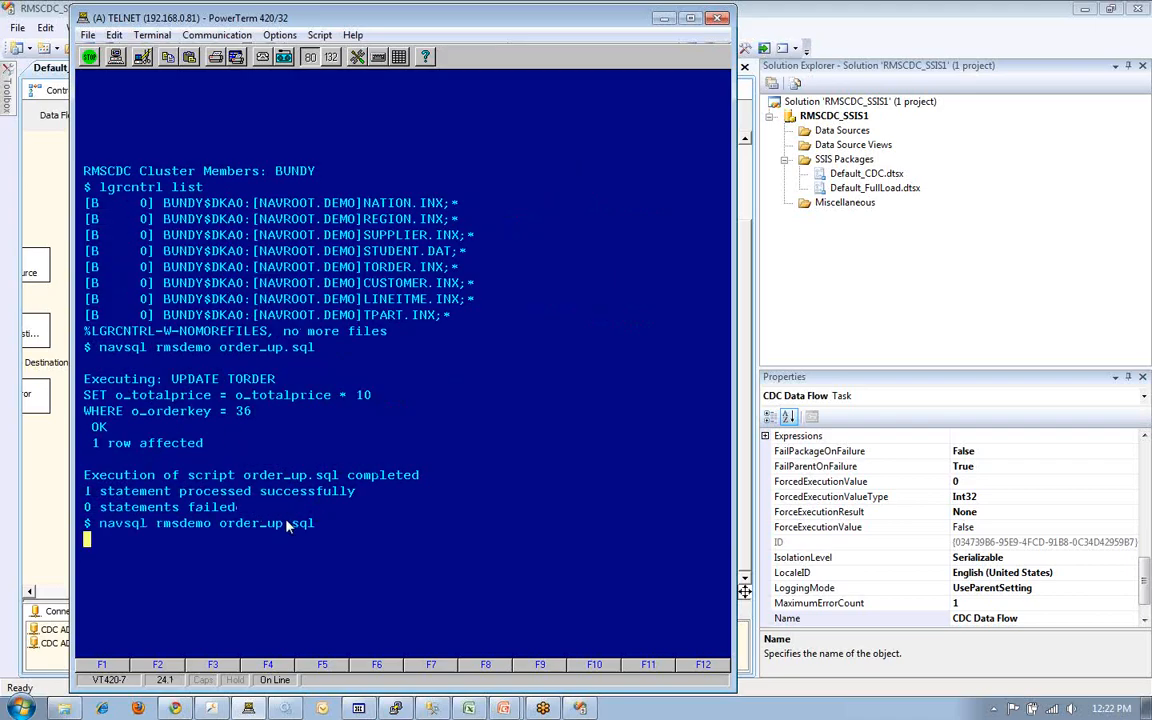
pyautogui.write('lgrcntrl status')
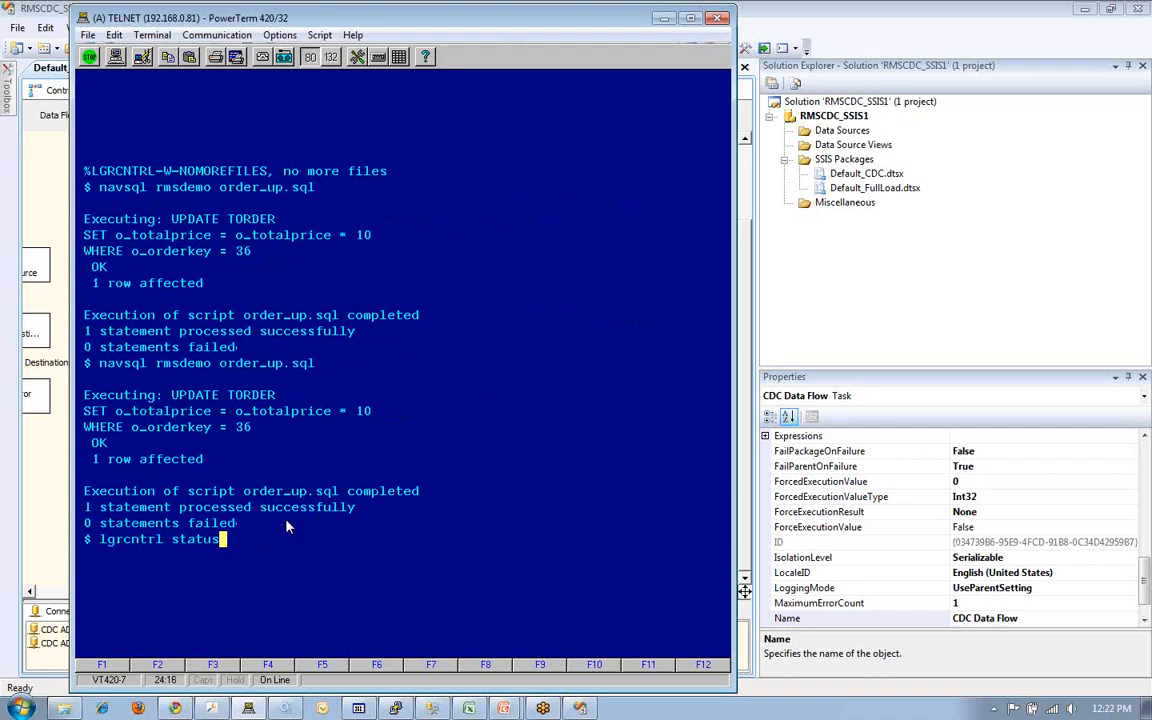
pyautogui.write('list')
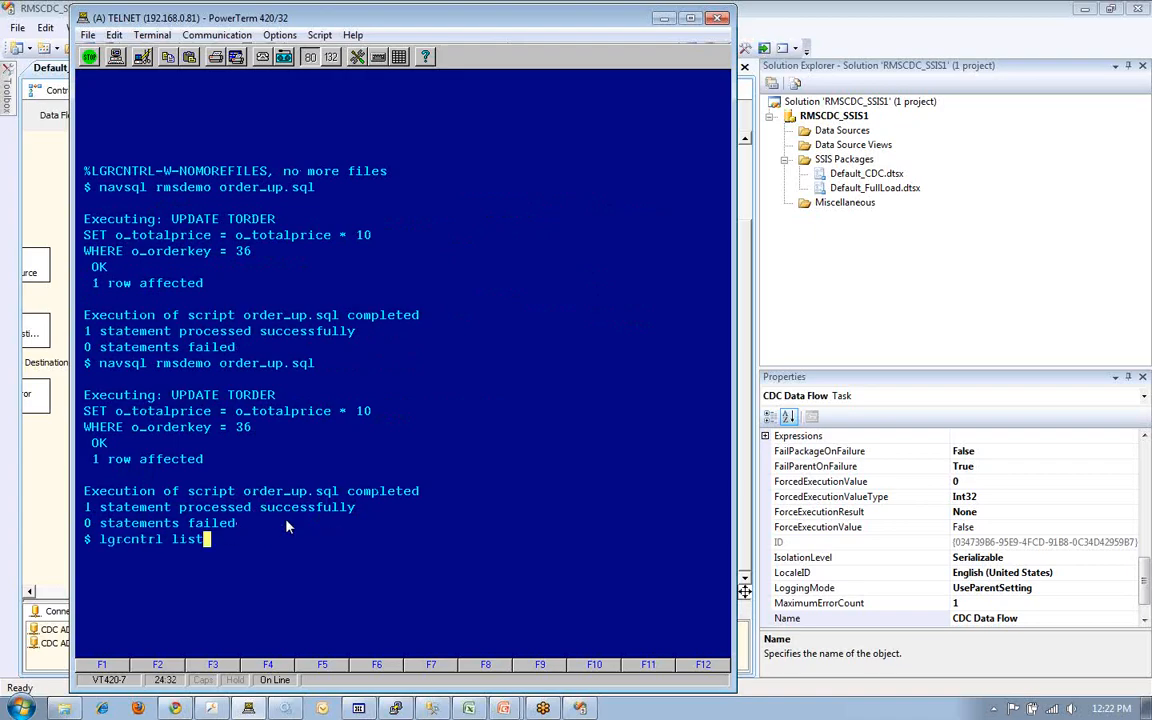
pyautogui.write('navsql rmsdemo order_up.sql')
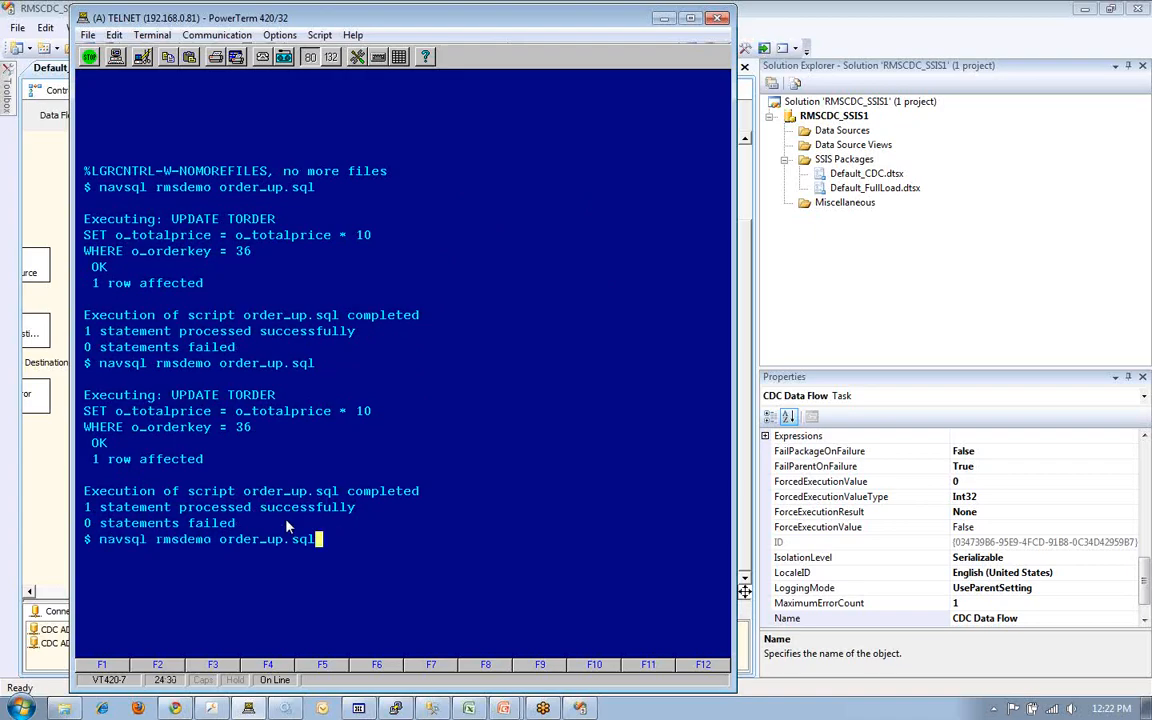
pyautogui.write('@run_demo_3t')
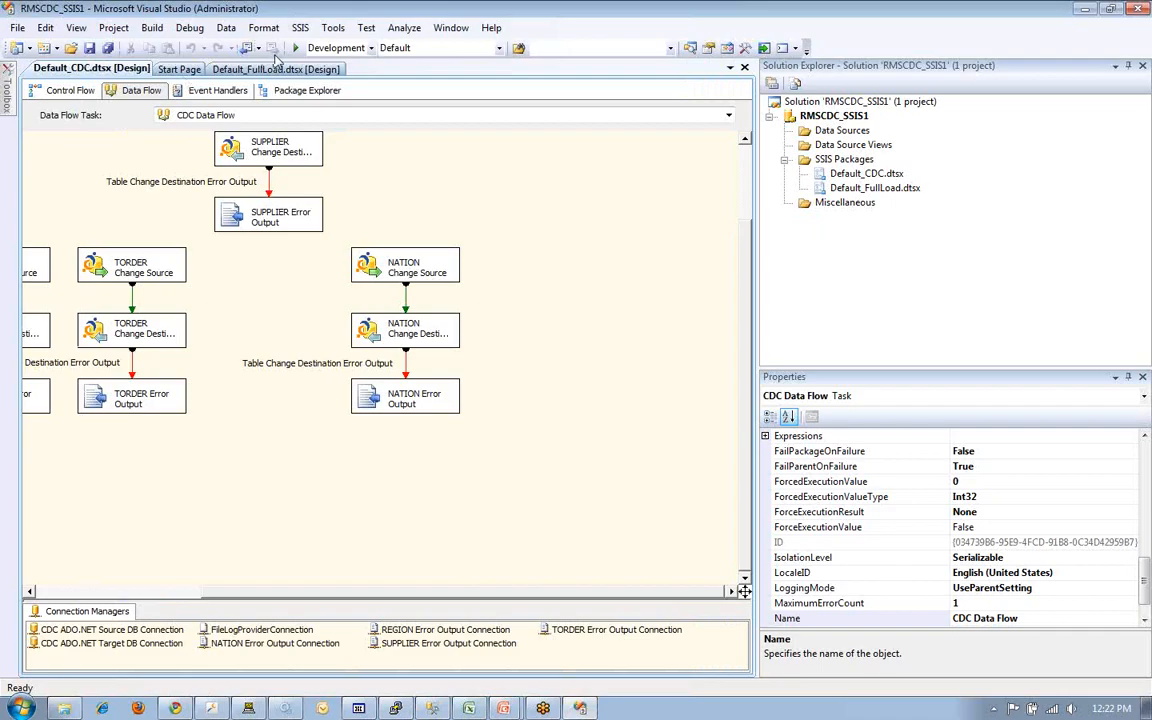
# - Run Default_CDC.dtsx and confirm order 36's 40710300 total in TORDER and the Excel pivot
pyautogui.click(296, 47)
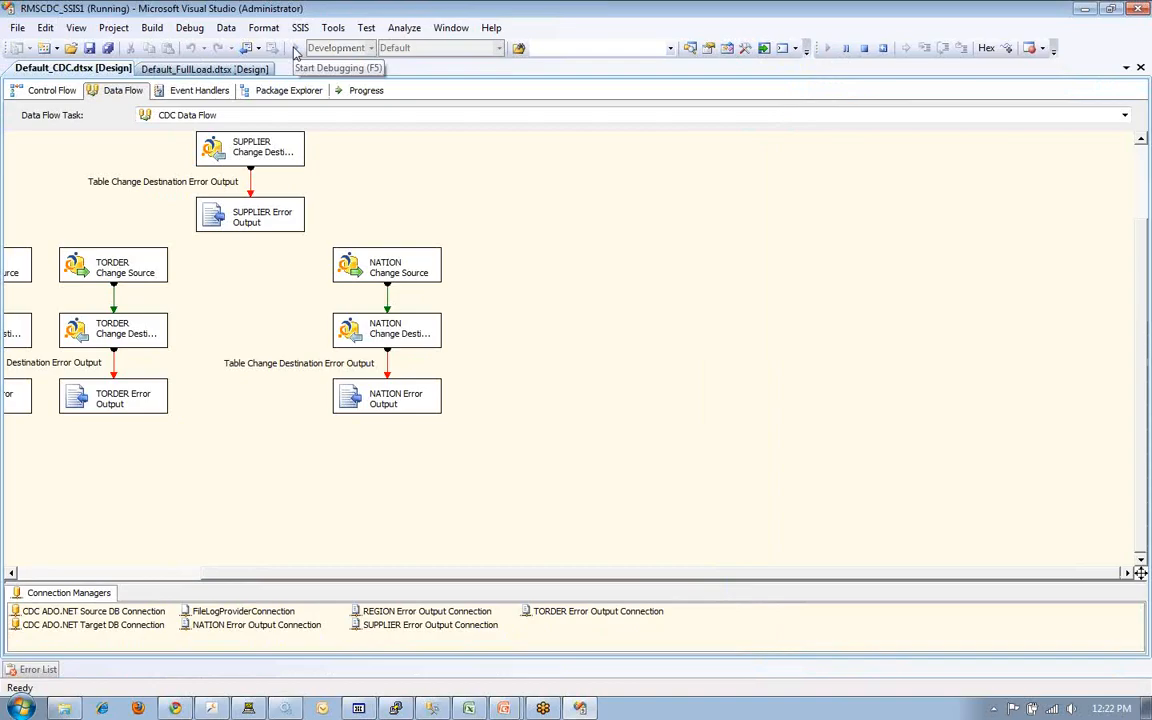
pyautogui.moveTo(220, 224)
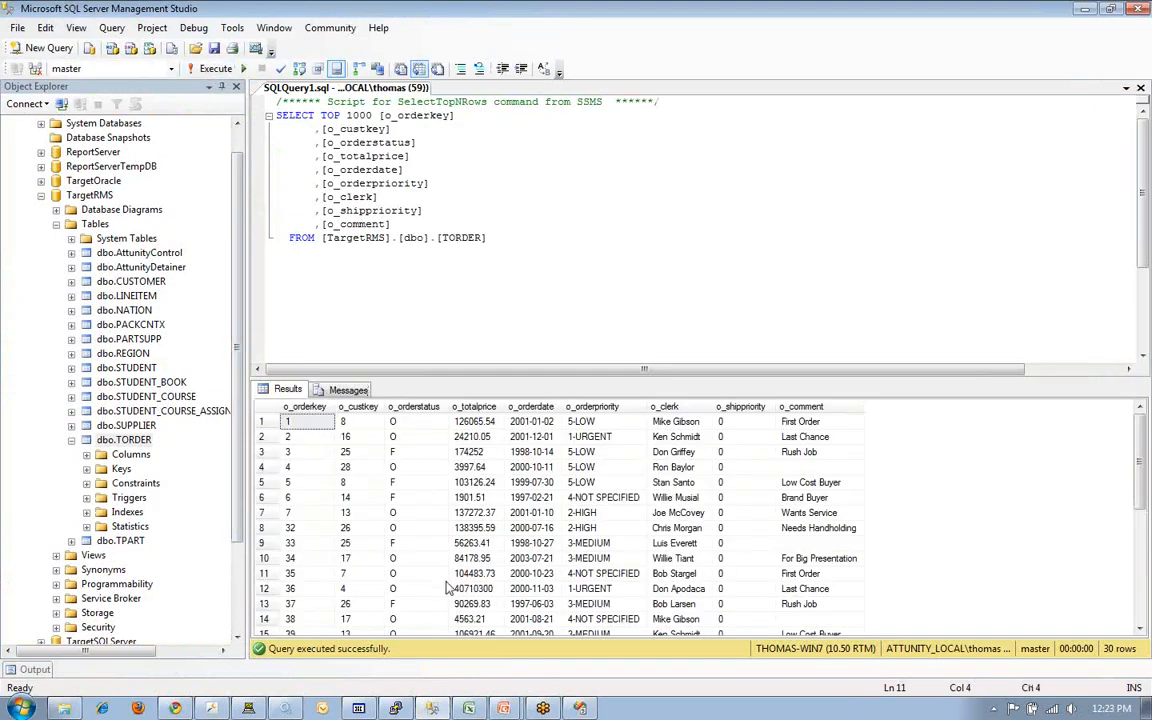
pyautogui.click(473, 588)
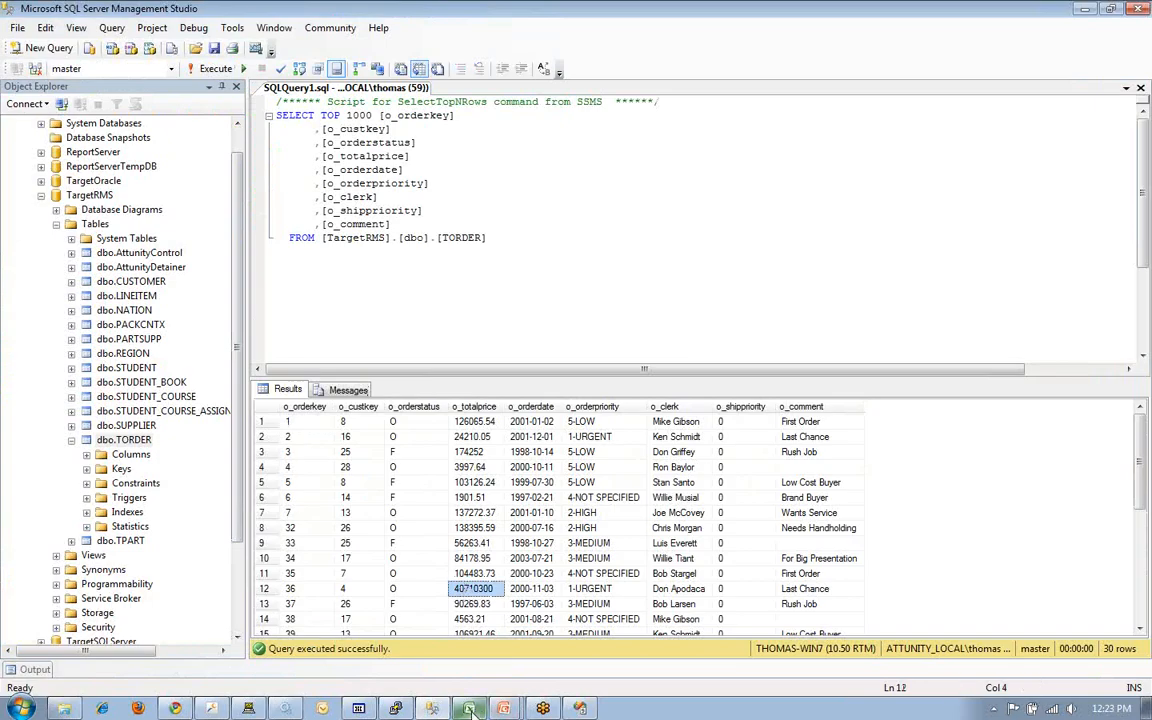
pyautogui.click(469, 708)
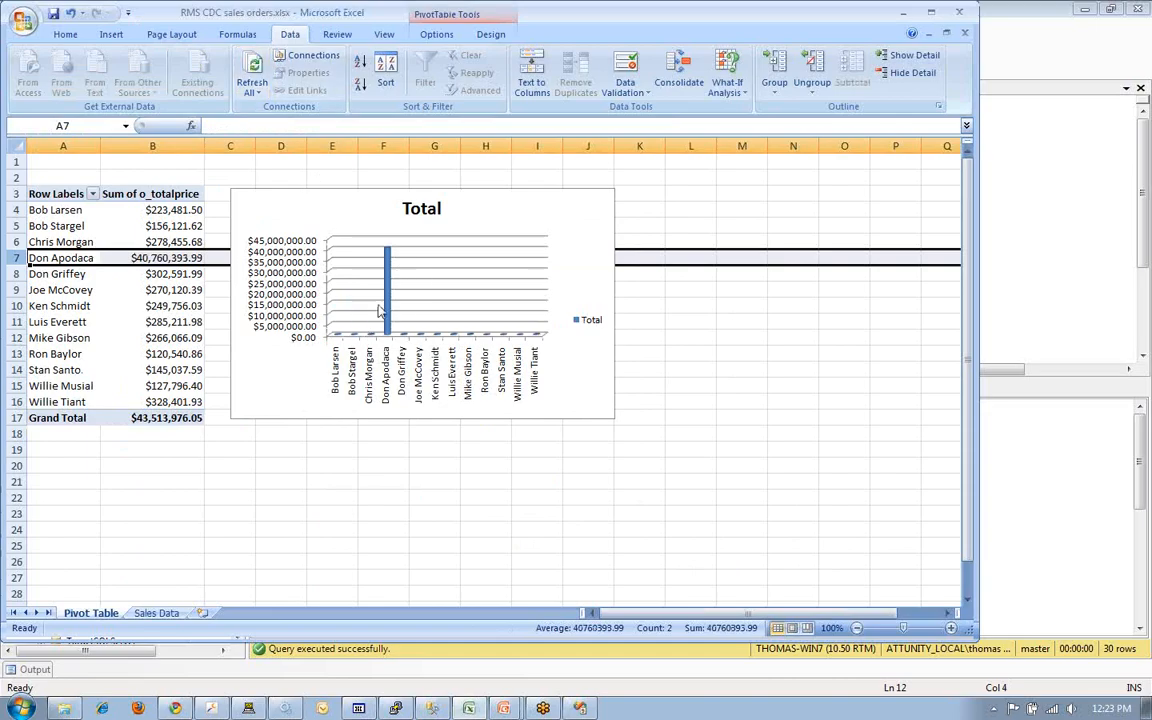
pyautogui.moveTo(467, 372)
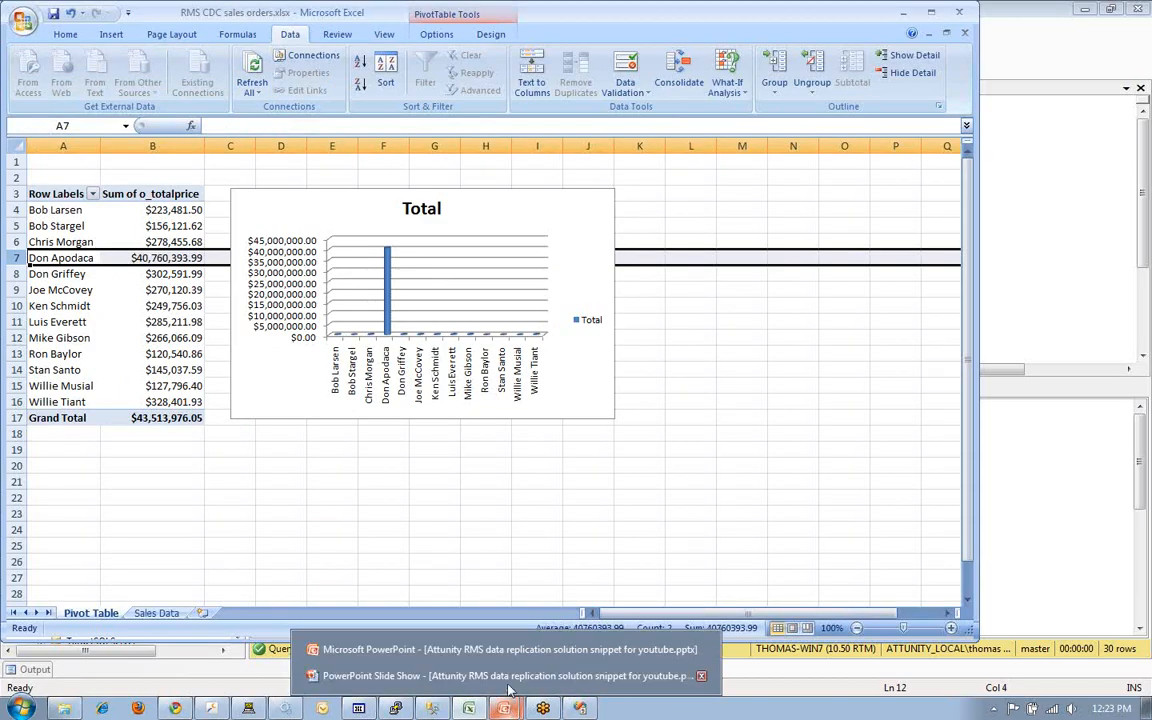
# - Return to the PowerPoint slide show to show the closing Resources & Next steps slide
pyautogui.click(505, 675)
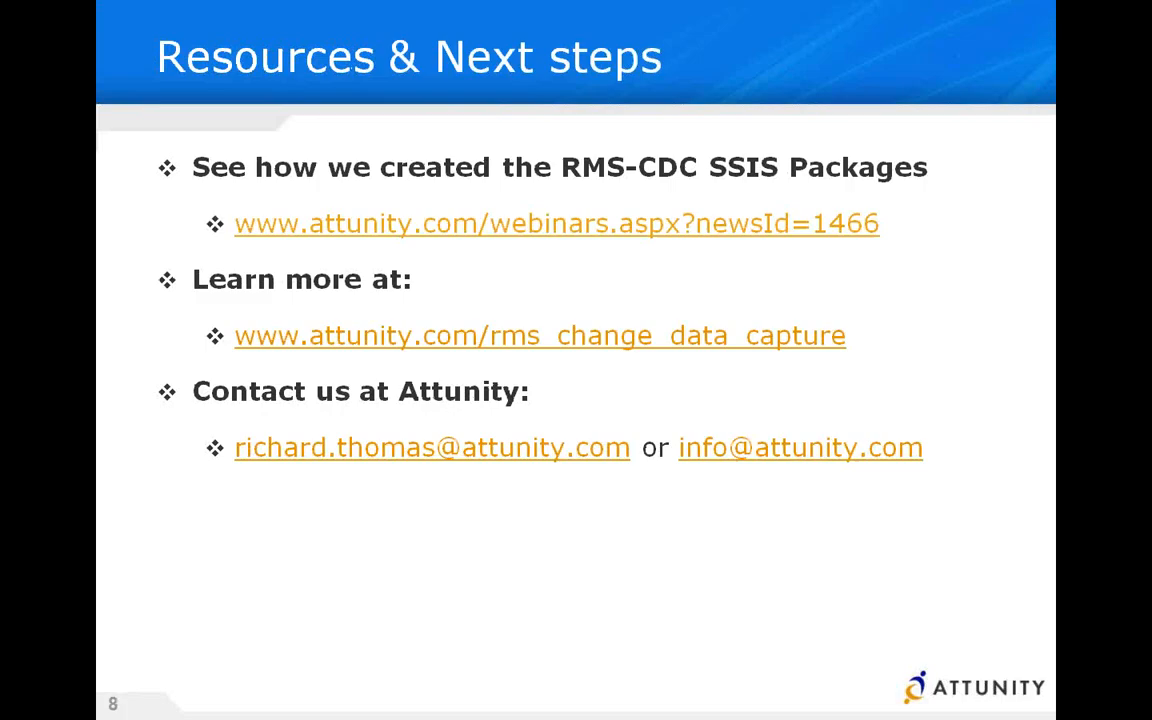